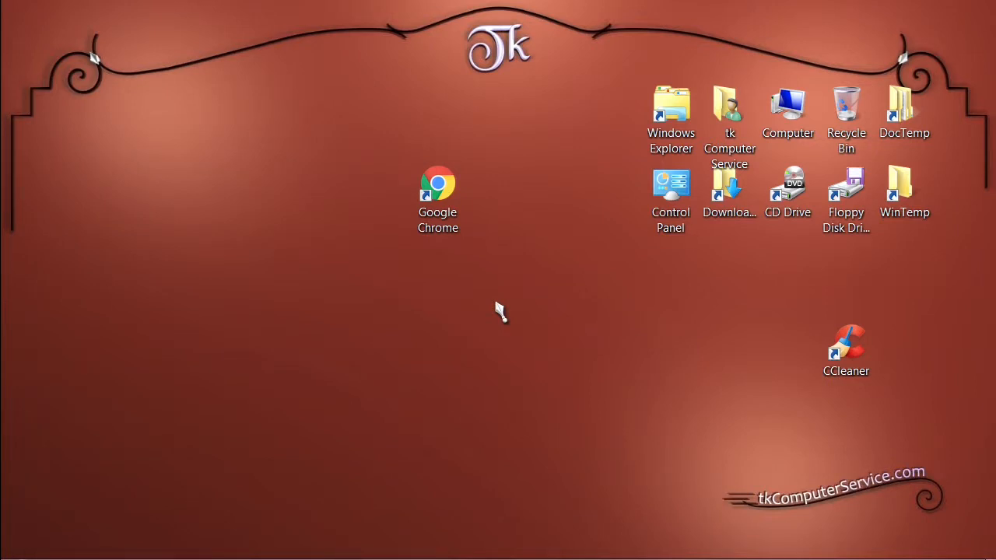
{"action": "mouse_move", "coordinate": [450, 283]}
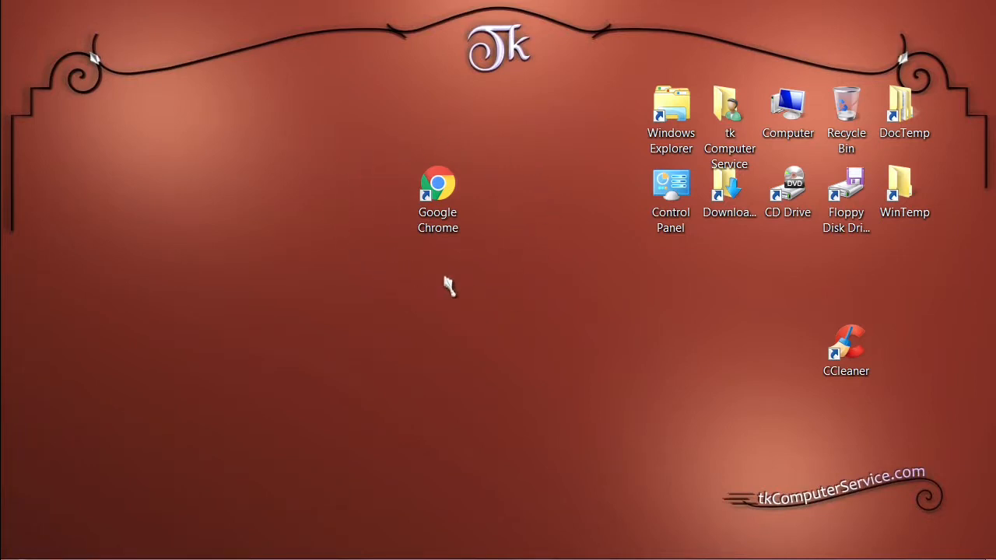
{"action": "mouse_move", "coordinate": [514, 252]}
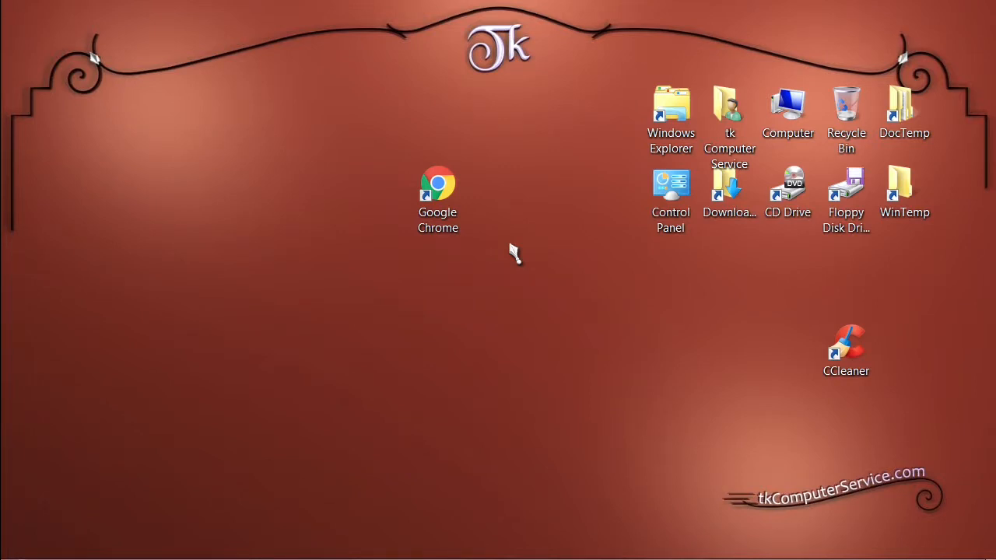
{"action": "mouse_move", "coordinate": [516, 305]}
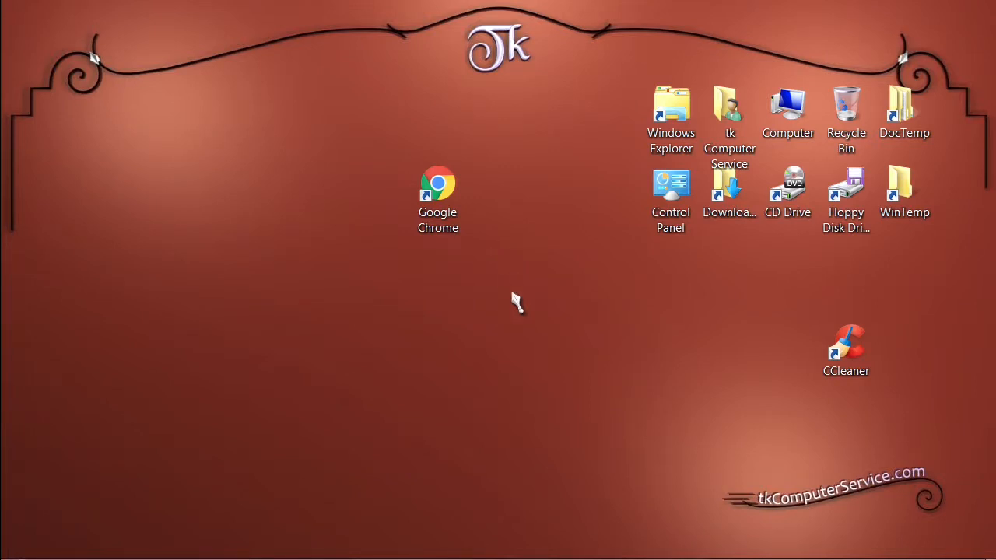
Start a new desktop shortcut and browse the file system for its target
{"action": "right_click", "coordinate": [517, 302]}
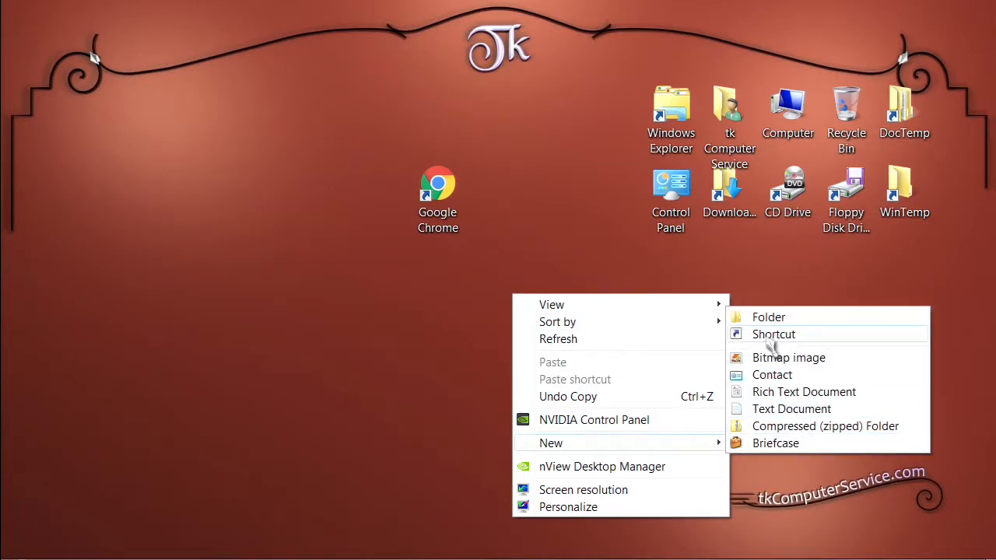
{"action": "left_click", "coordinate": [773, 333]}
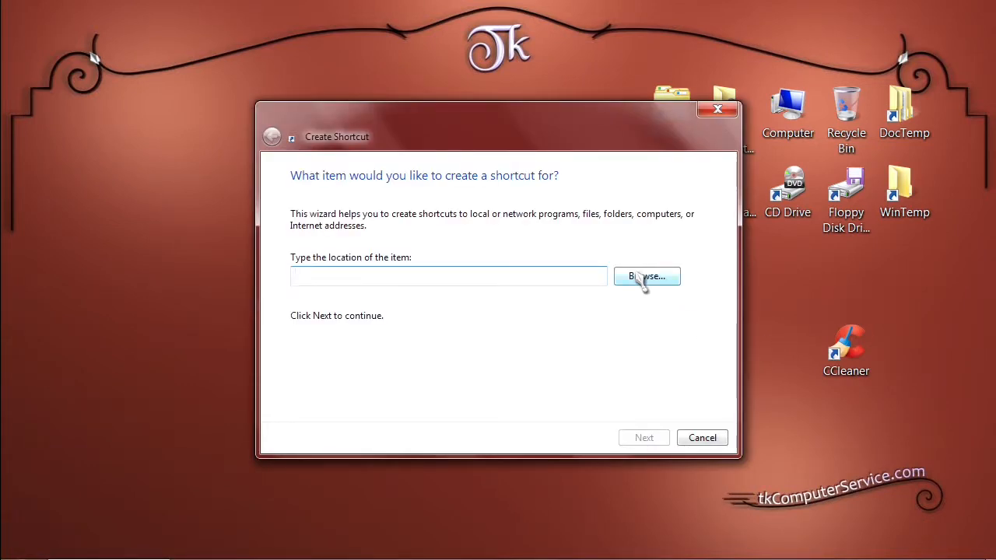
{"action": "left_click", "coordinate": [448, 277]}
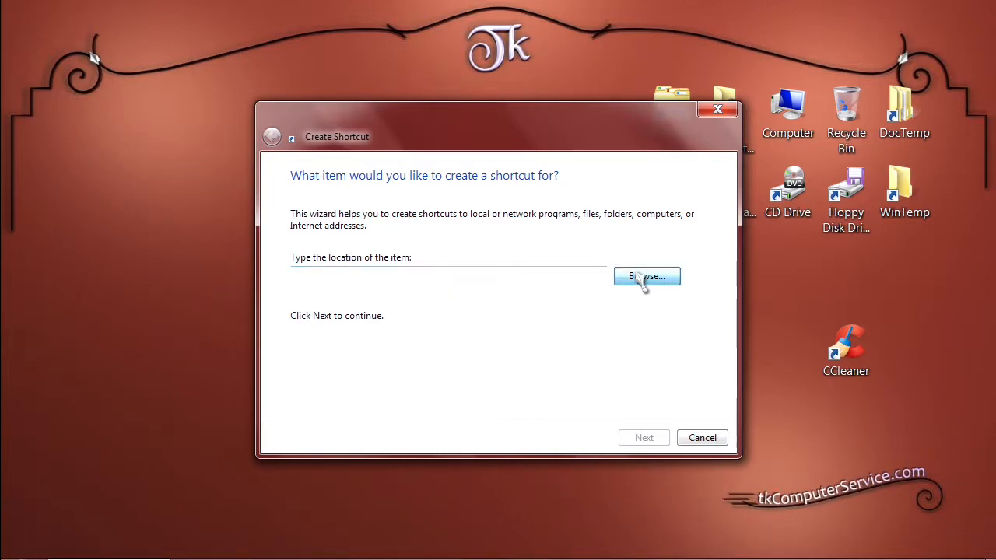
{"action": "left_click", "coordinate": [647, 276]}
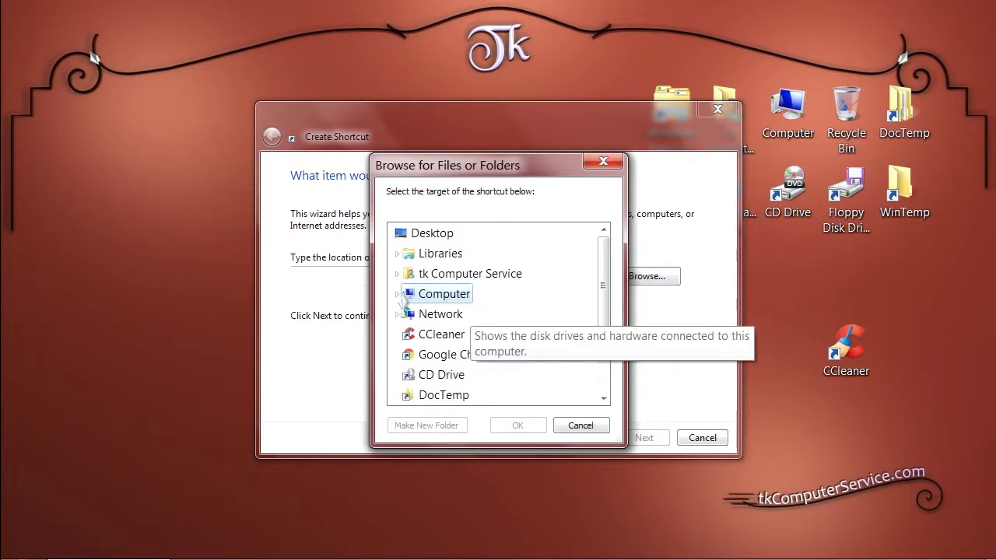
Select C:\Program Files\Google\Chrome\Application\chrome.exe as the shortcut target
{"action": "left_click", "coordinate": [398, 293]}
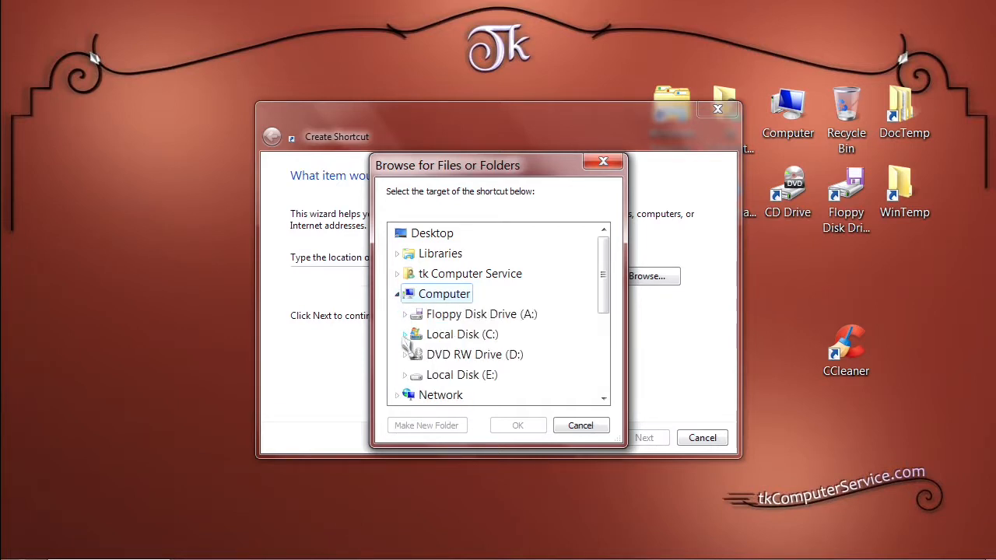
{"action": "left_click", "coordinate": [405, 333]}
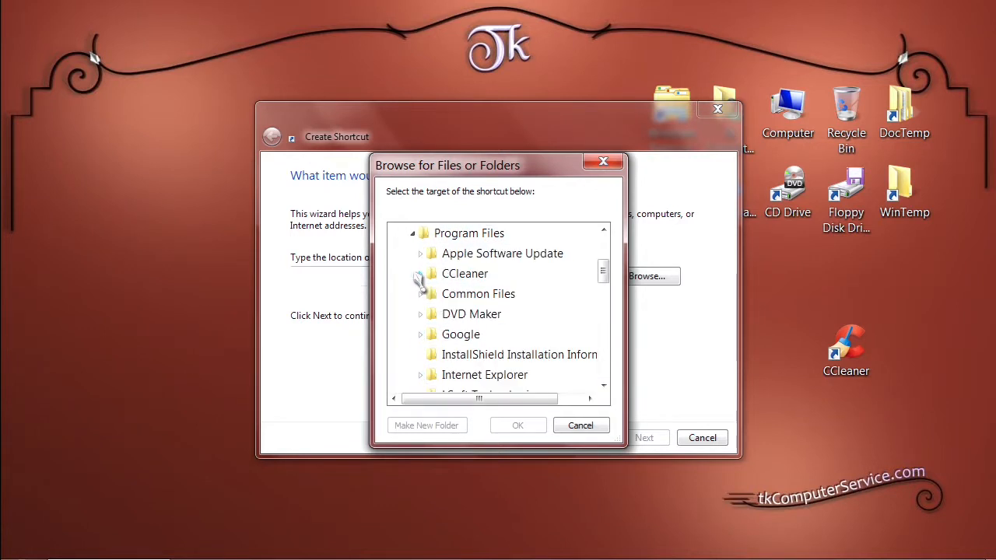
{"action": "mouse_move", "coordinate": [461, 333]}
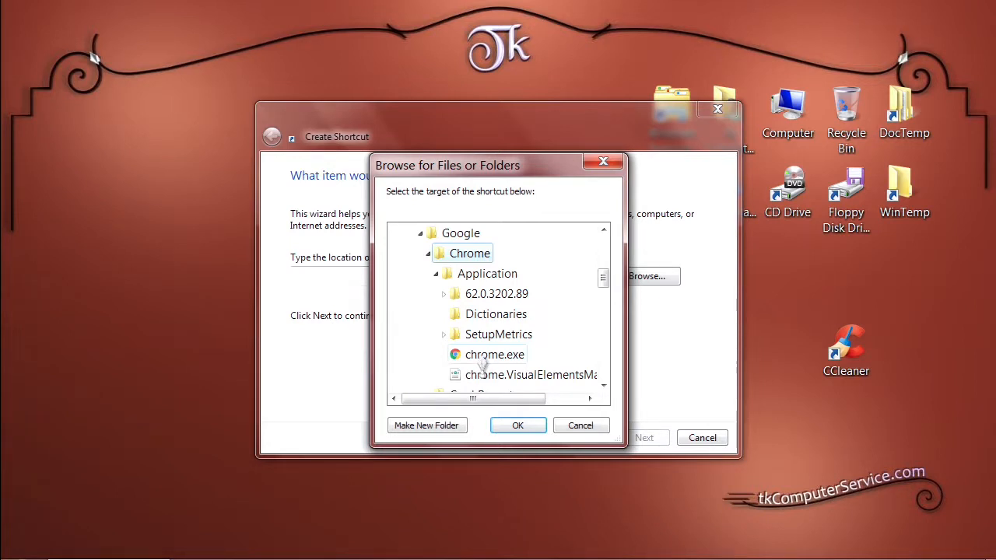
{"action": "left_click", "coordinate": [495, 354]}
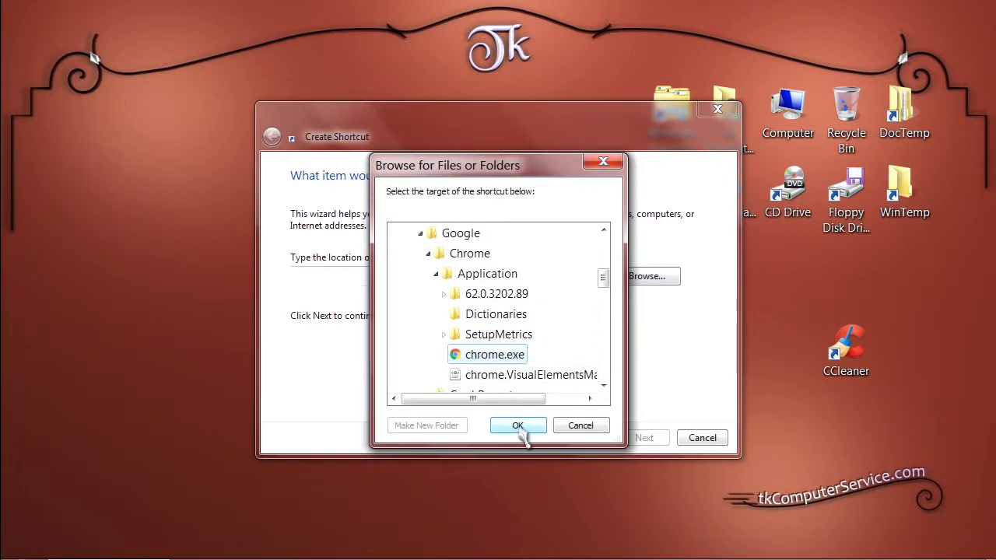
{"action": "left_click", "coordinate": [516, 425]}
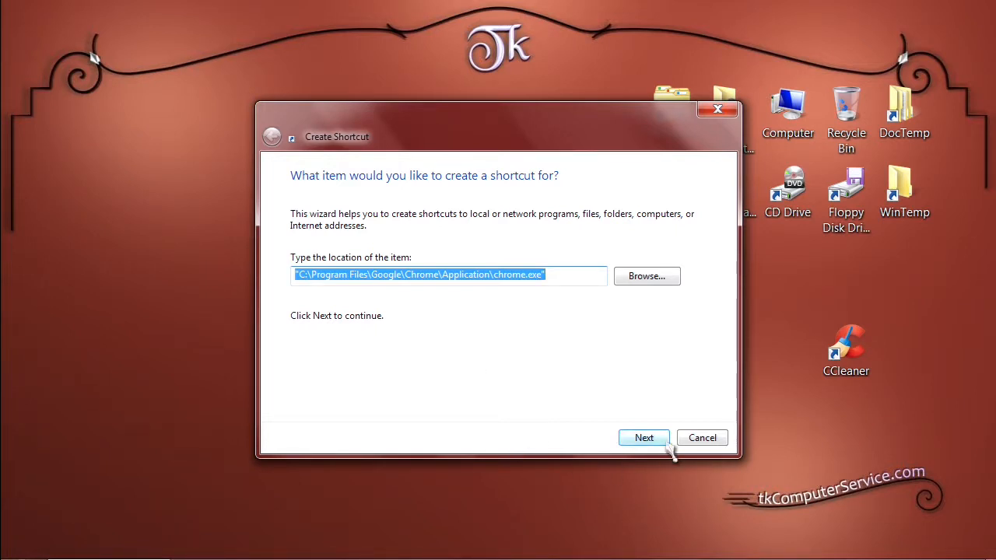
Name the shortcut 'Google Chrome - Youtube' and finish creating it
{"action": "left_click", "coordinate": [644, 437]}
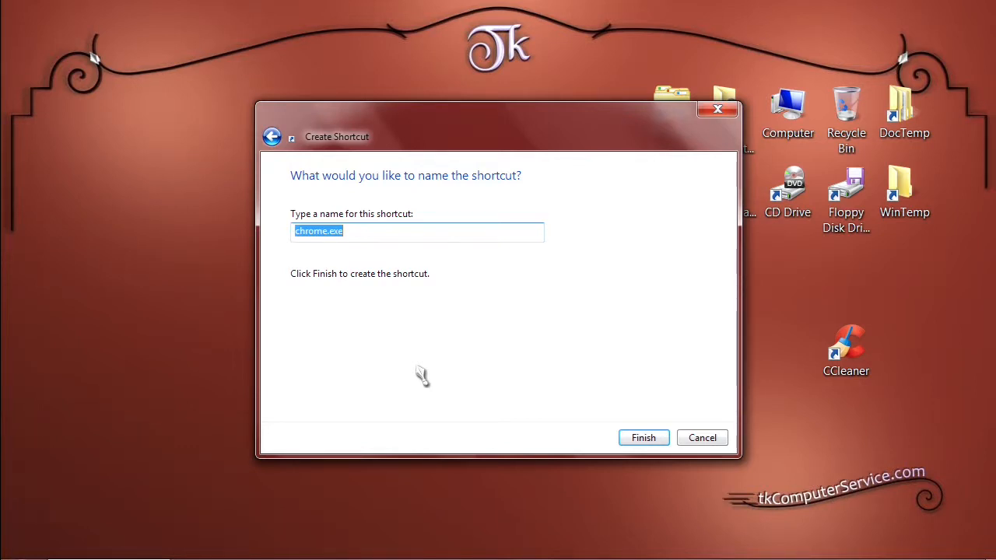
{"action": "type", "text": "Youtub"}
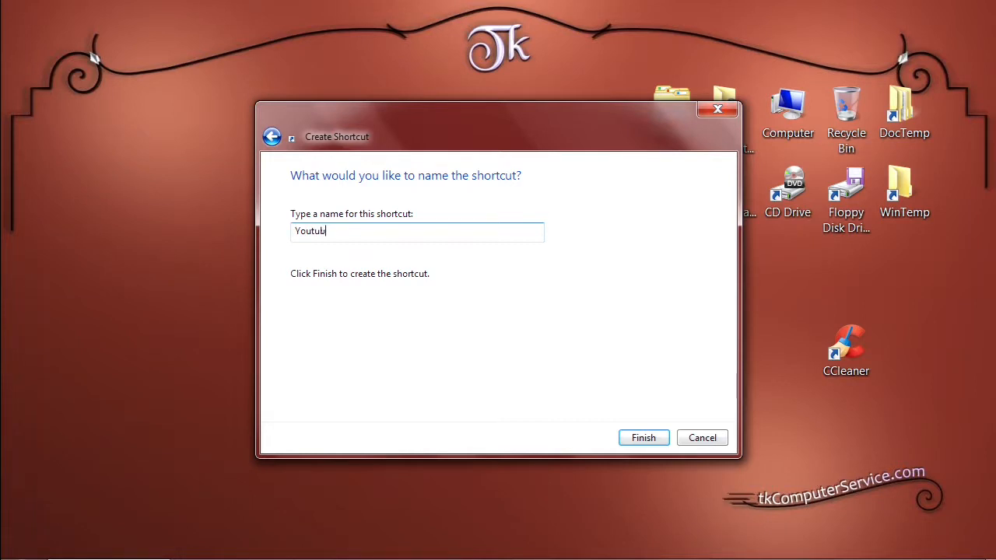
{"action": "type", "text": "e"}
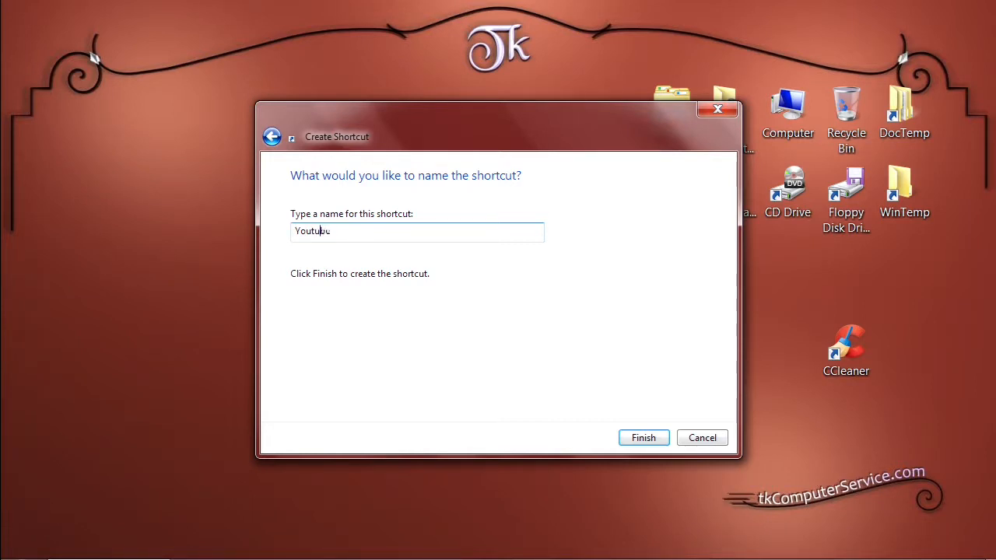
{"action": "type", "text": "Google"}
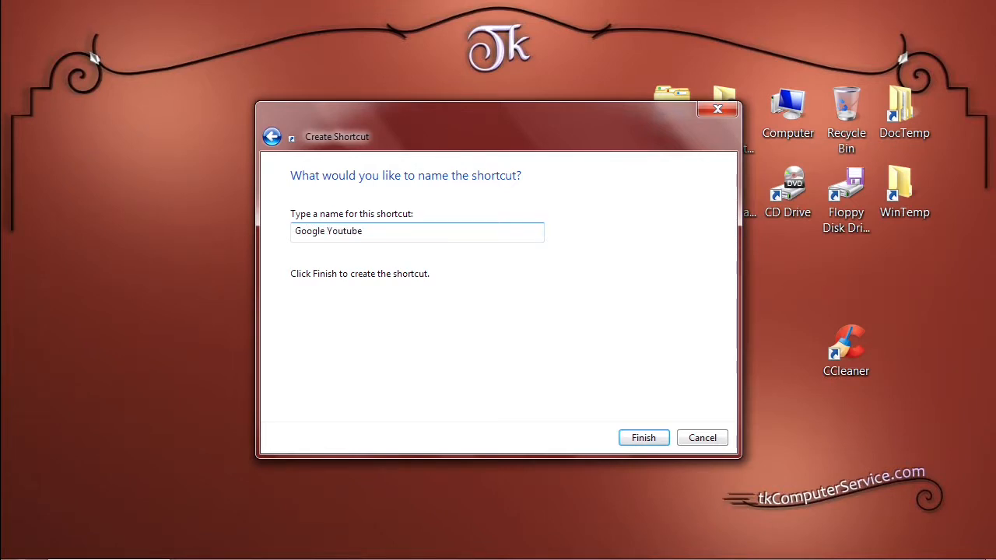
{"action": "type", "text": "Chrome"}
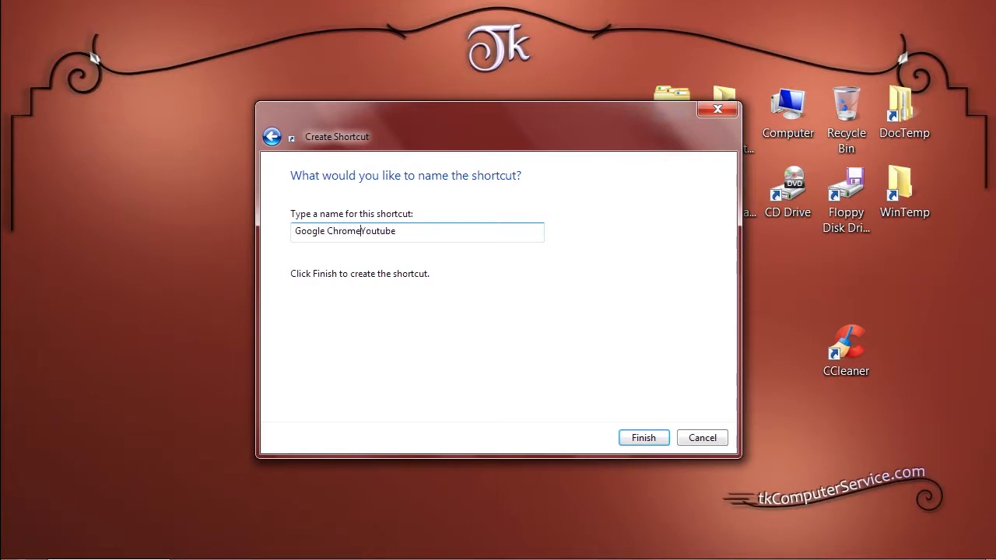
{"action": "type", "text": "-"}
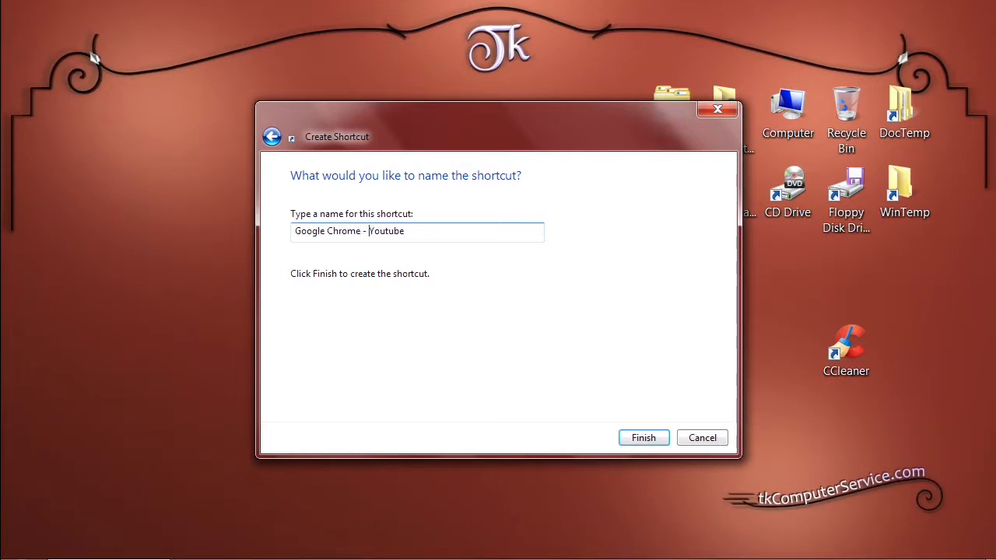
{"action": "mouse_move", "coordinate": [477, 382]}
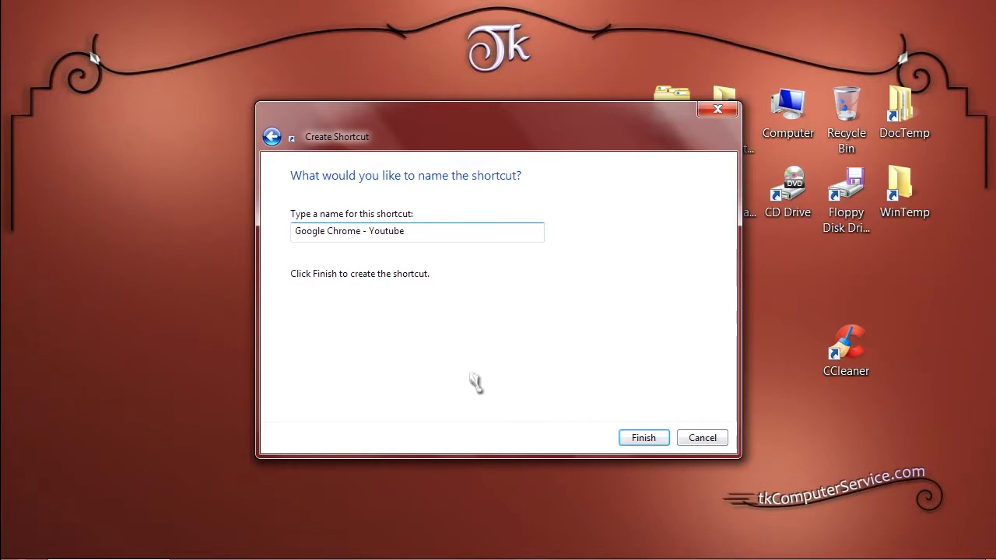
{"action": "left_click", "coordinate": [644, 437]}
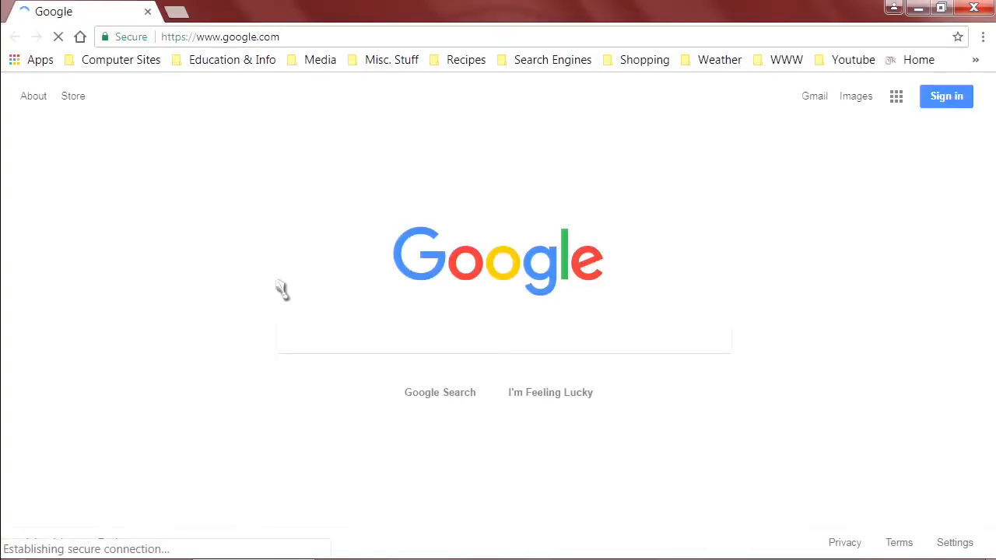
Load the bookmarked tk Computer Service YouTube channel and copy its web address
{"action": "left_click", "coordinate": [976, 59]}
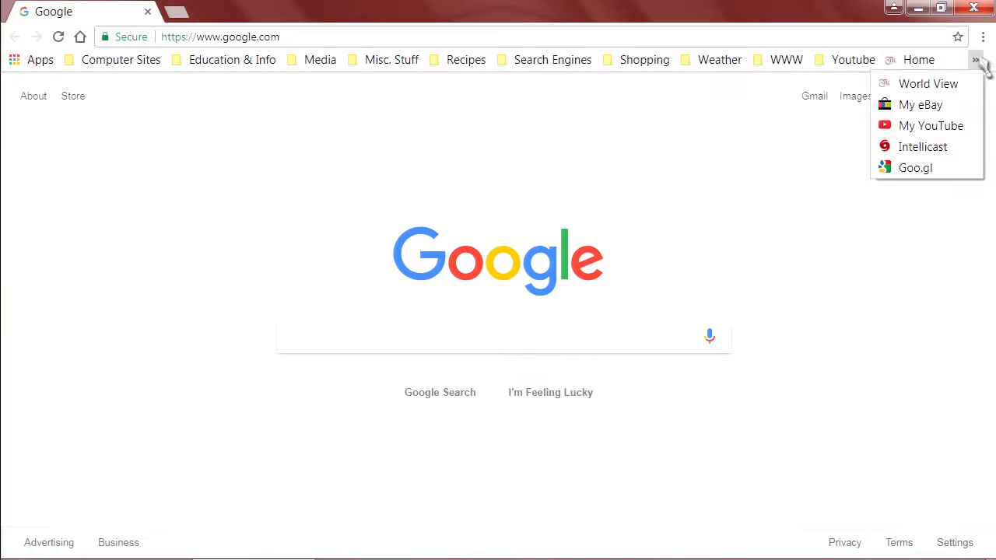
{"action": "left_click", "coordinate": [931, 124]}
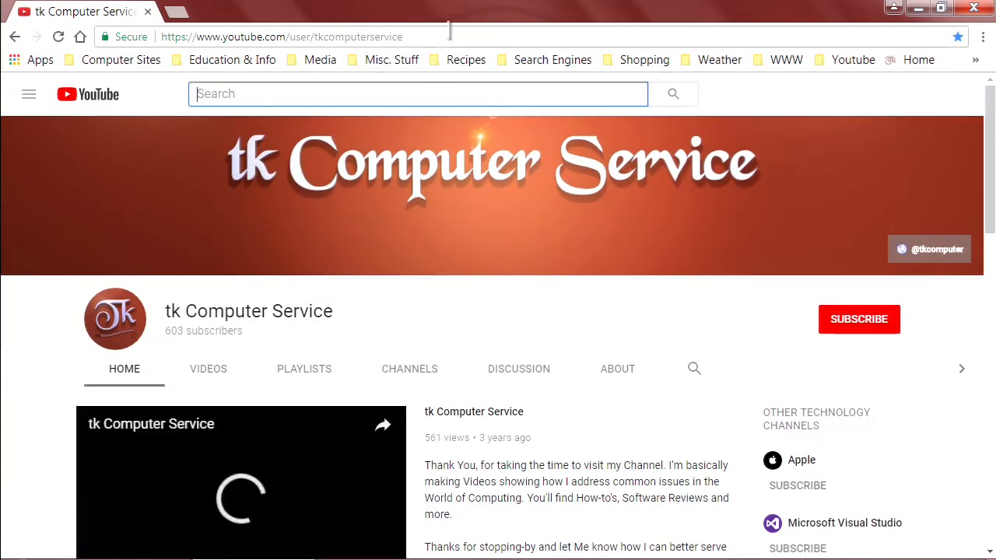
{"action": "left_click", "coordinate": [280, 37]}
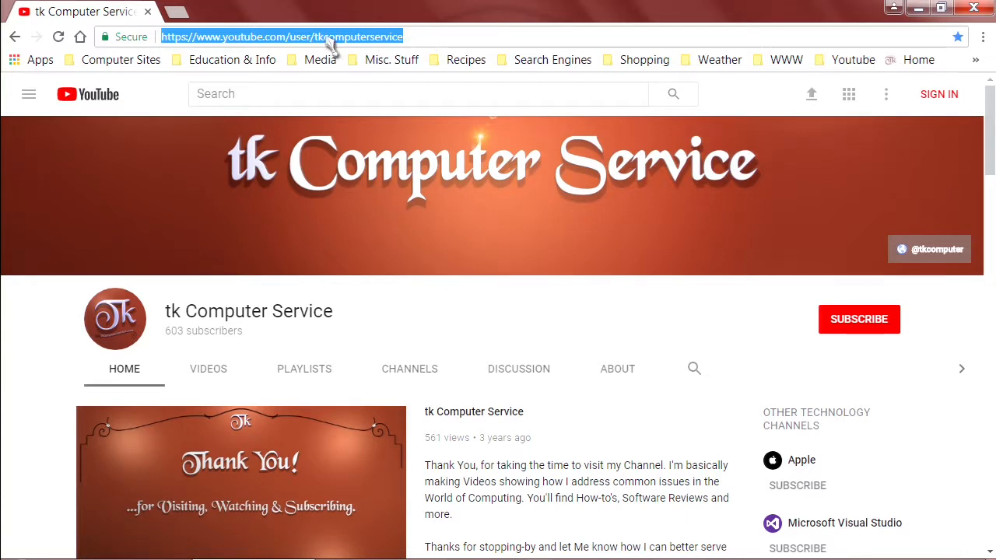
{"action": "right_click", "coordinate": [280, 38]}
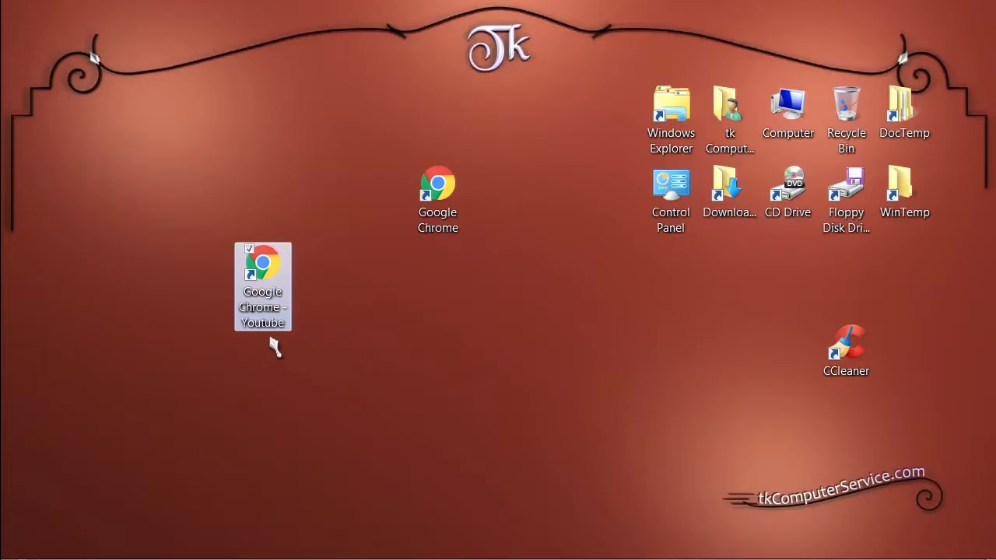
{"action": "mouse_move", "coordinate": [264, 319]}
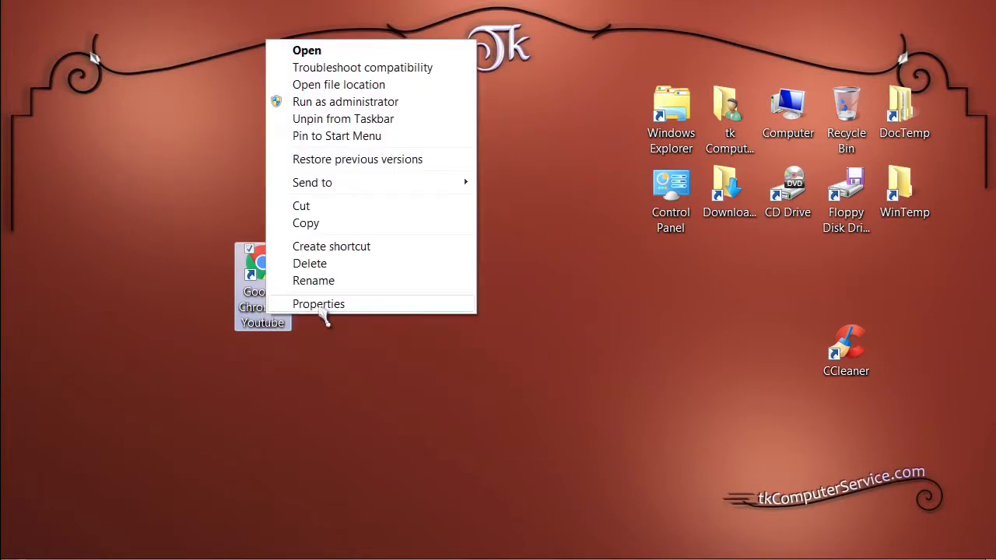
Append the YouTube channel address to the shortcut's chrome.exe target and confirm its properties
{"action": "left_click", "coordinate": [317, 303]}
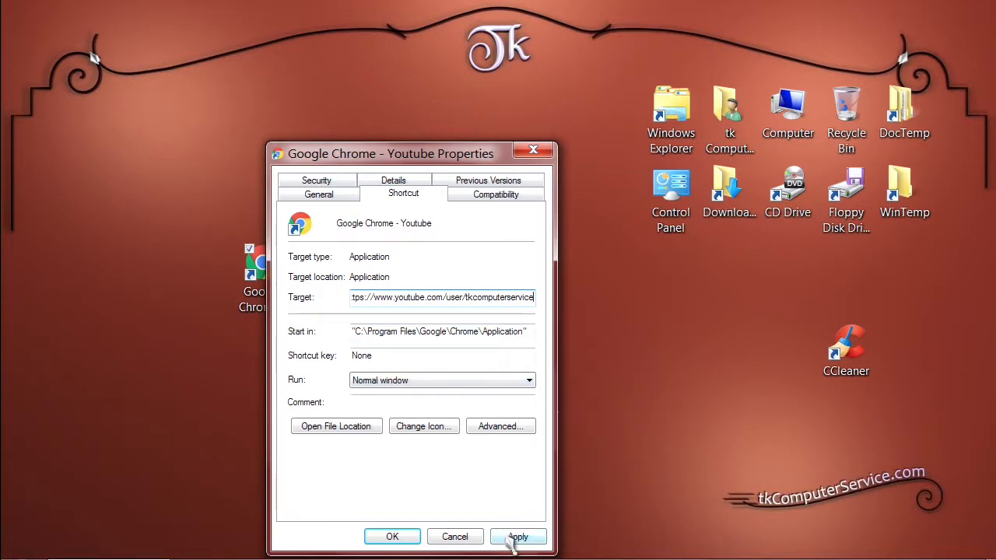
{"action": "left_click", "coordinate": [516, 537]}
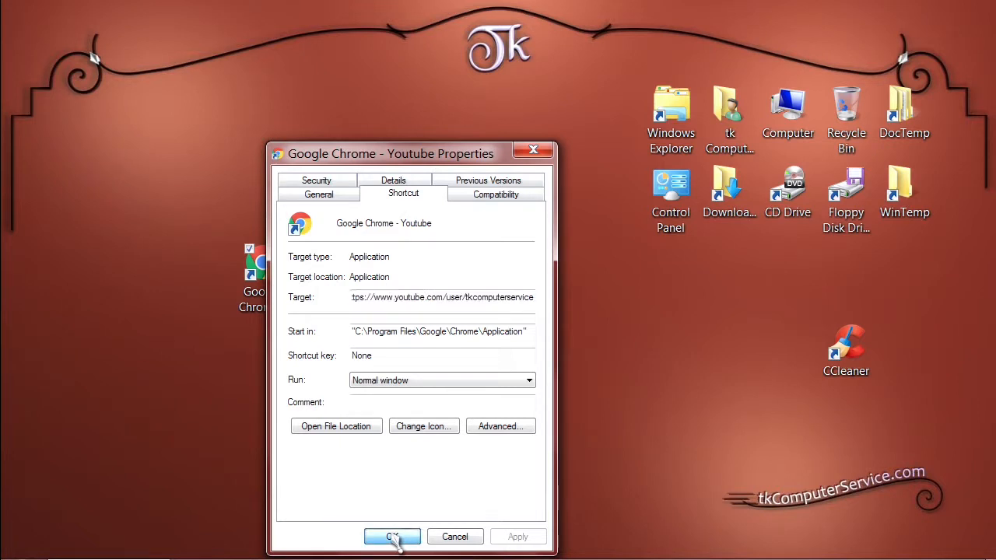
{"action": "left_click", "coordinate": [392, 537]}
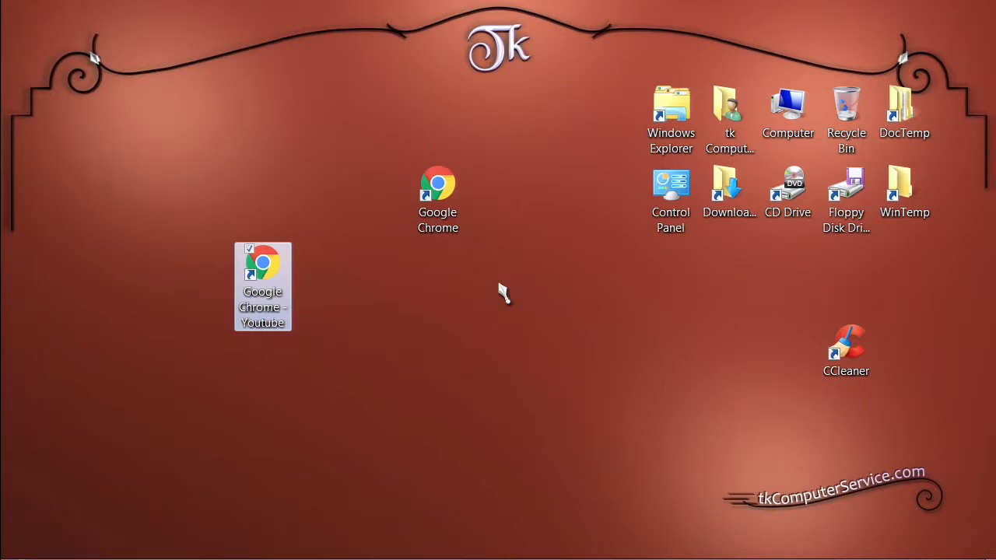
{"action": "mouse_move", "coordinate": [355, 357]}
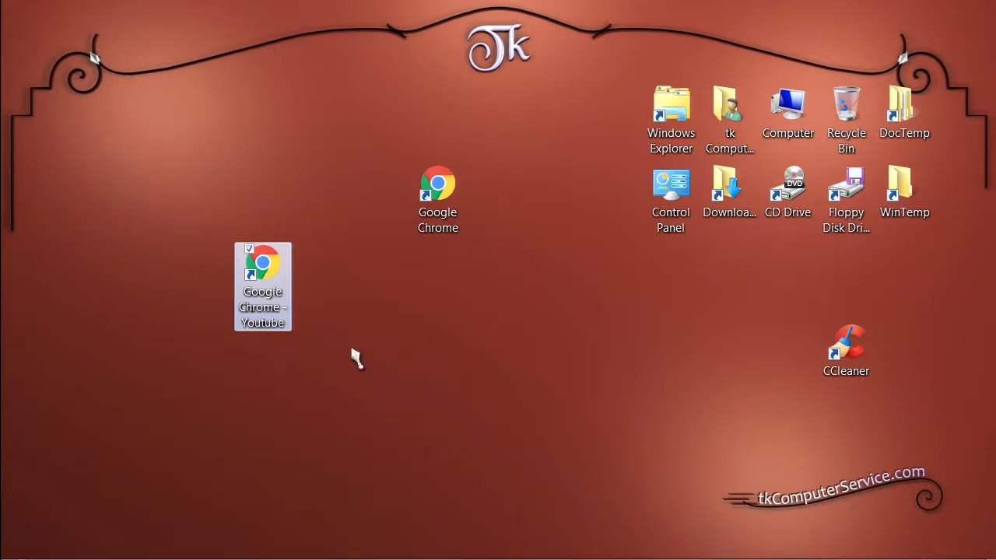
{"action": "mouse_move", "coordinate": [267, 311]}
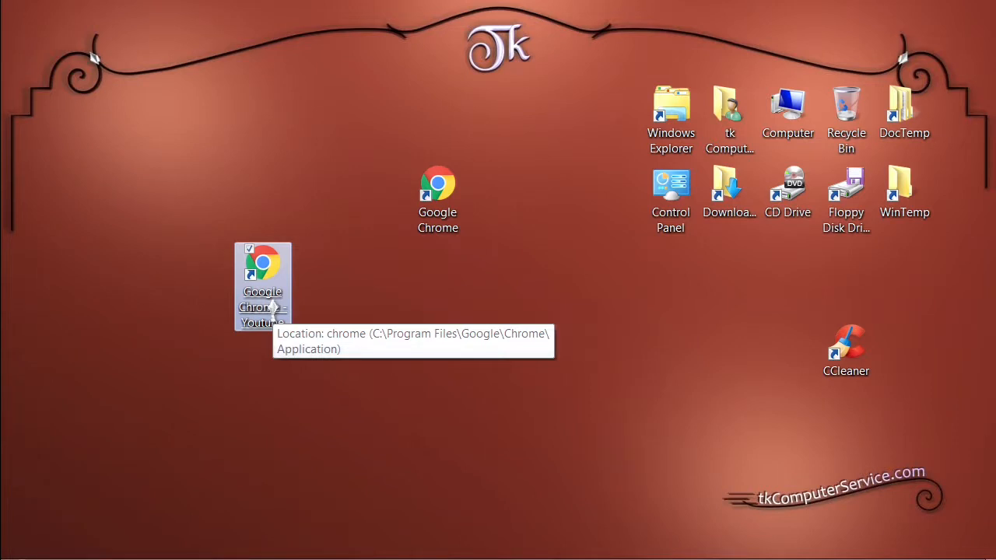
{"action": "mouse_move", "coordinate": [458, 271]}
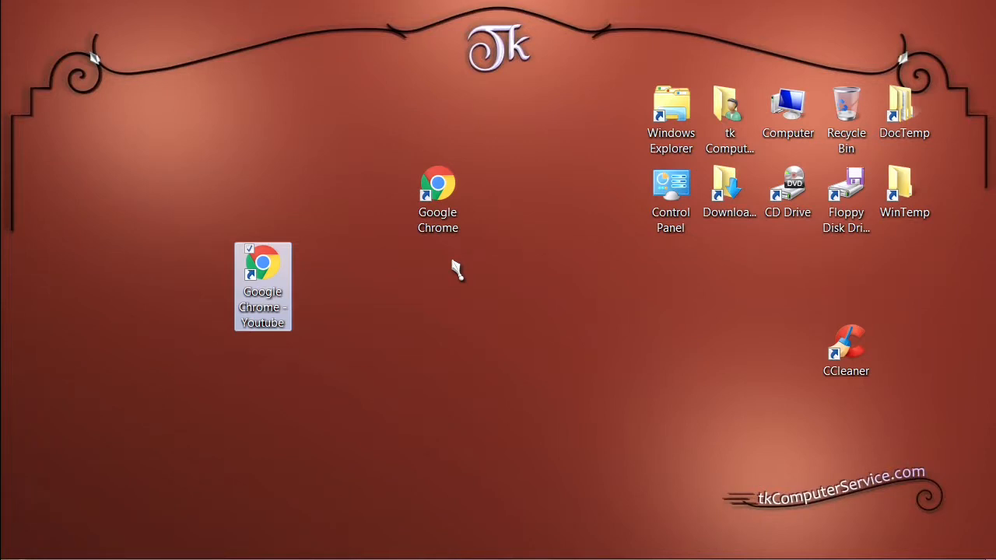
Copy the Google Chrome - Youtube shortcut and paste a second copy onto the desktop
{"action": "right_click", "coordinate": [262, 272]}
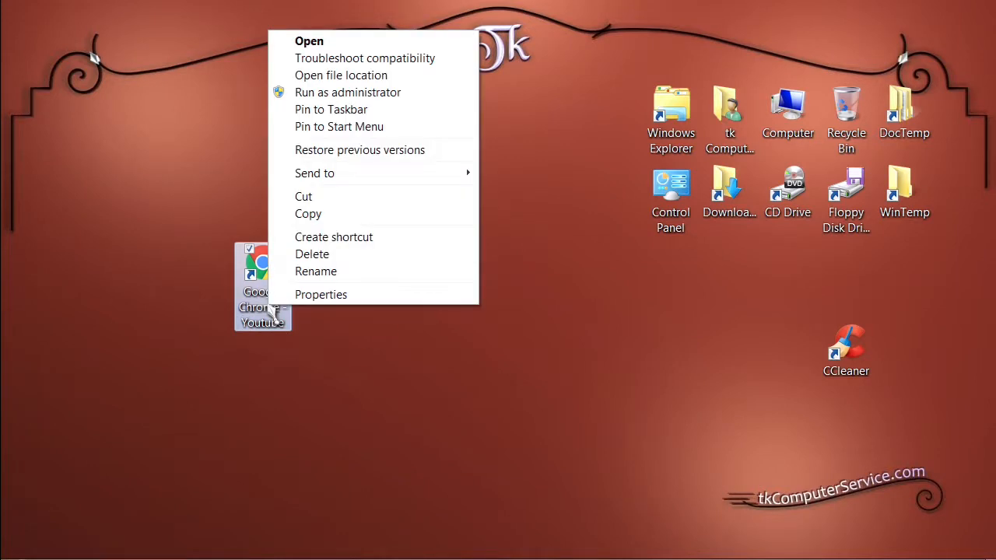
{"action": "left_click", "coordinate": [333, 236]}
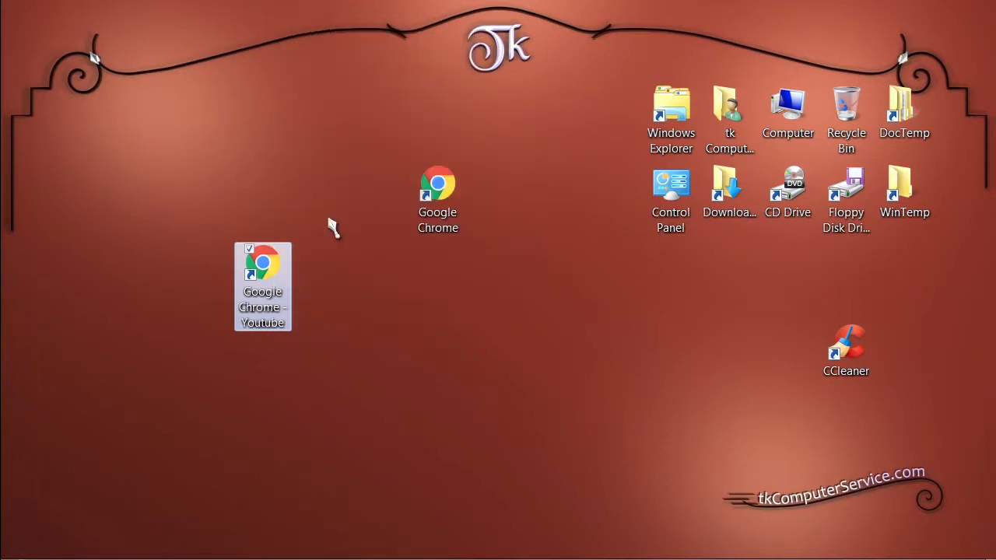
{"action": "right_click", "coordinate": [436, 310]}
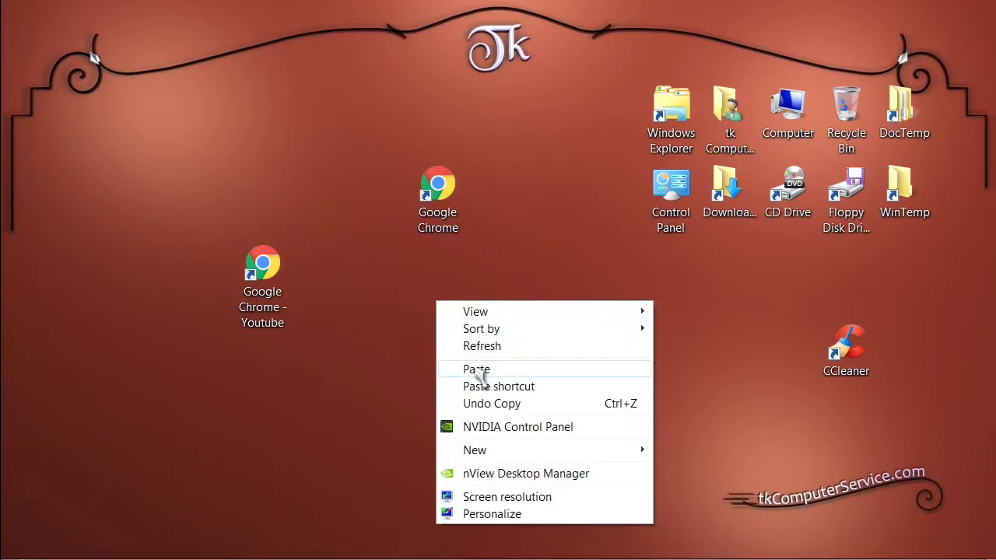
{"action": "left_click", "coordinate": [477, 369]}
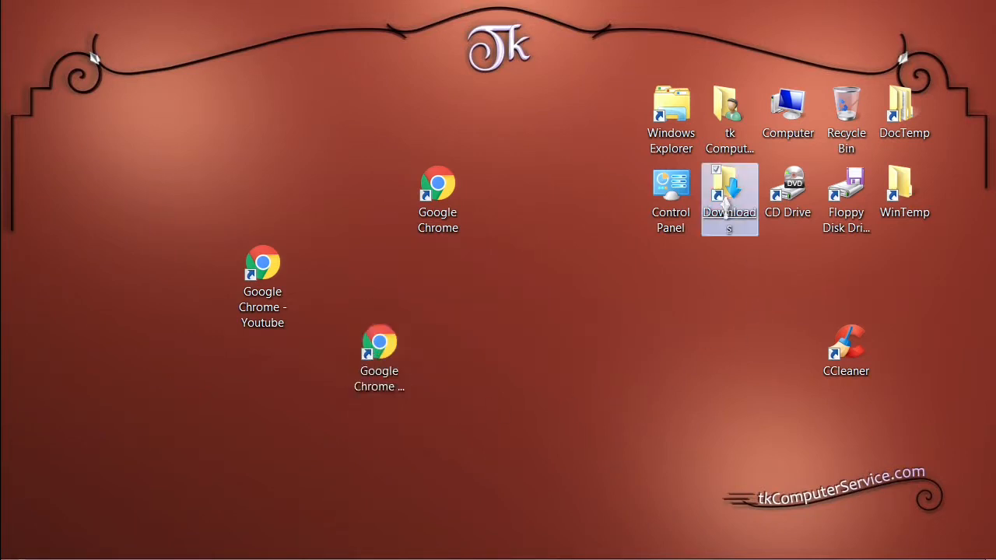
Preview tk_computer.png in Downloads, then copy the Downloads folder path from the address bar
{"action": "double_click", "coordinate": [728, 190]}
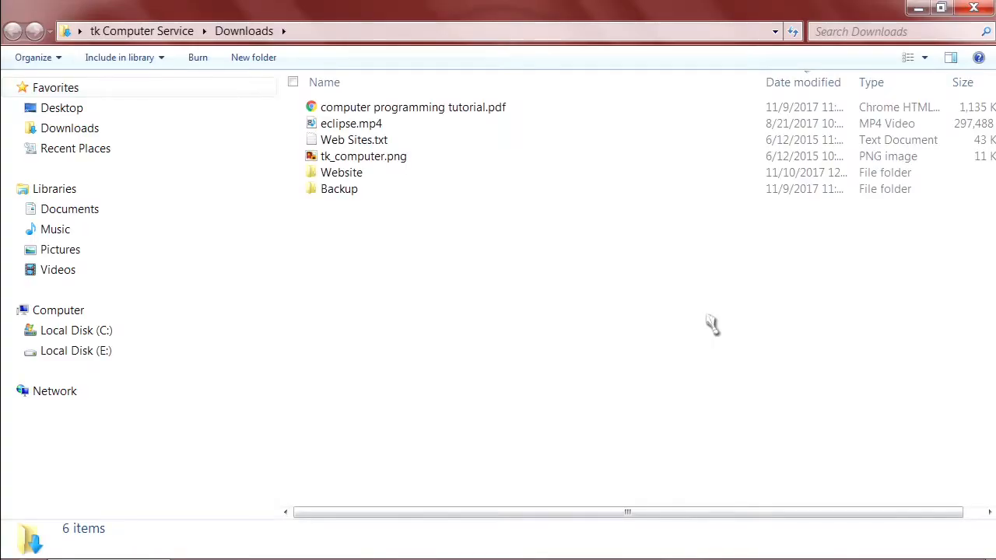
{"action": "mouse_move", "coordinate": [545, 294]}
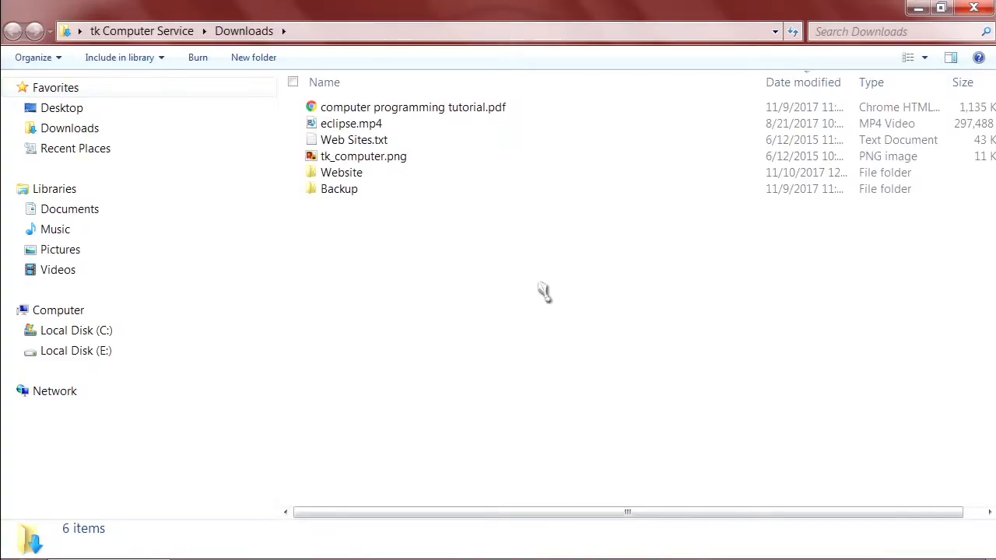
{"action": "left_click", "coordinate": [362, 156]}
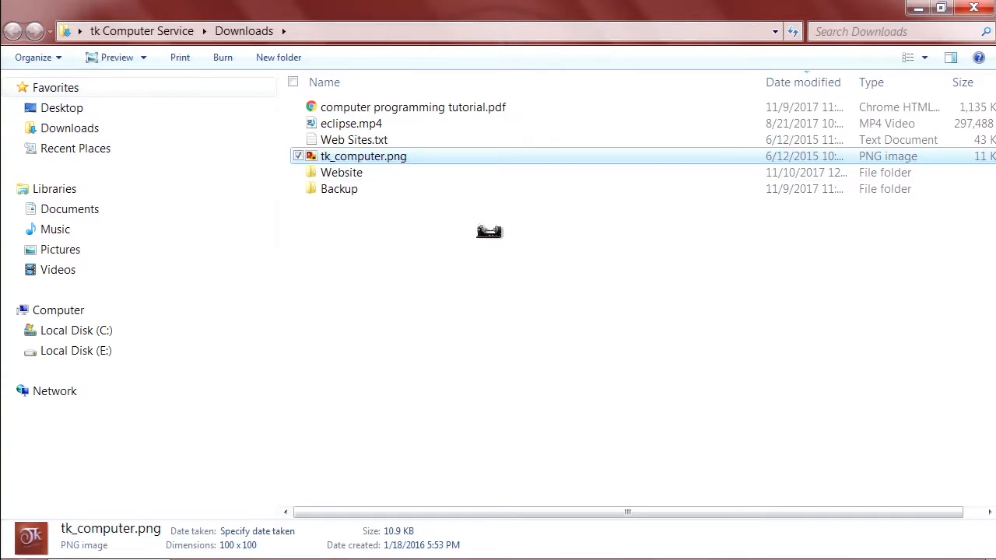
{"action": "double_click", "coordinate": [364, 156]}
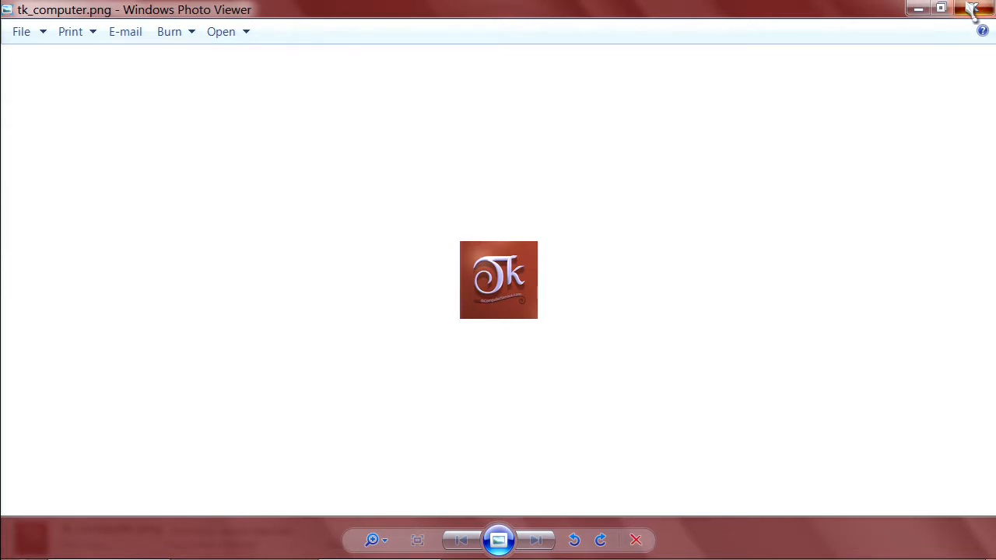
{"action": "left_click", "coordinate": [974, 10]}
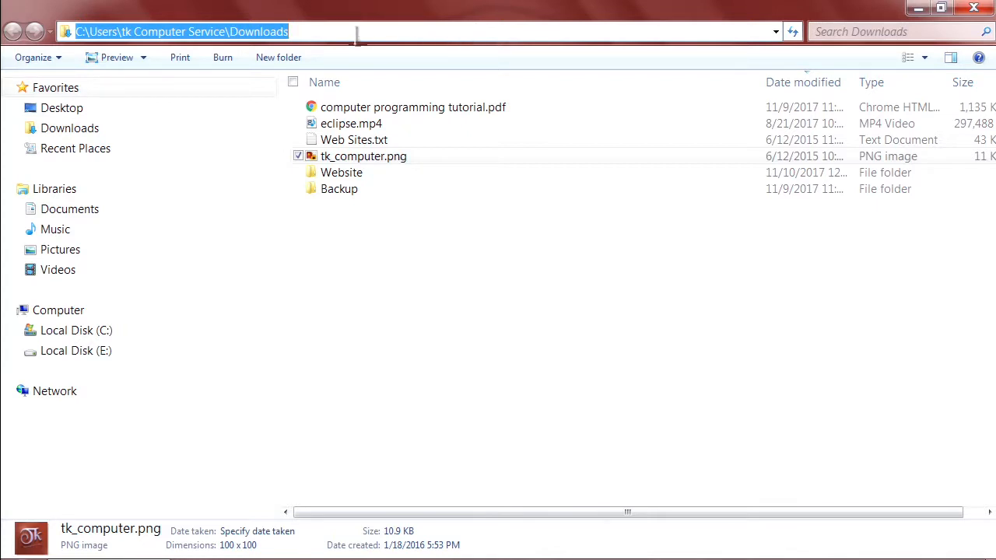
{"action": "right_click", "coordinate": [356, 32]}
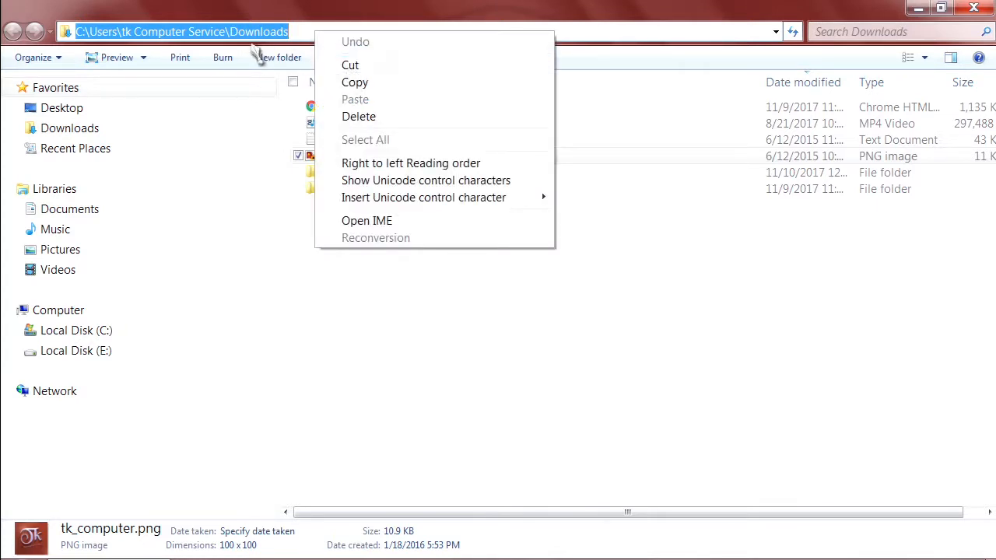
{"action": "mouse_move", "coordinate": [370, 93]}
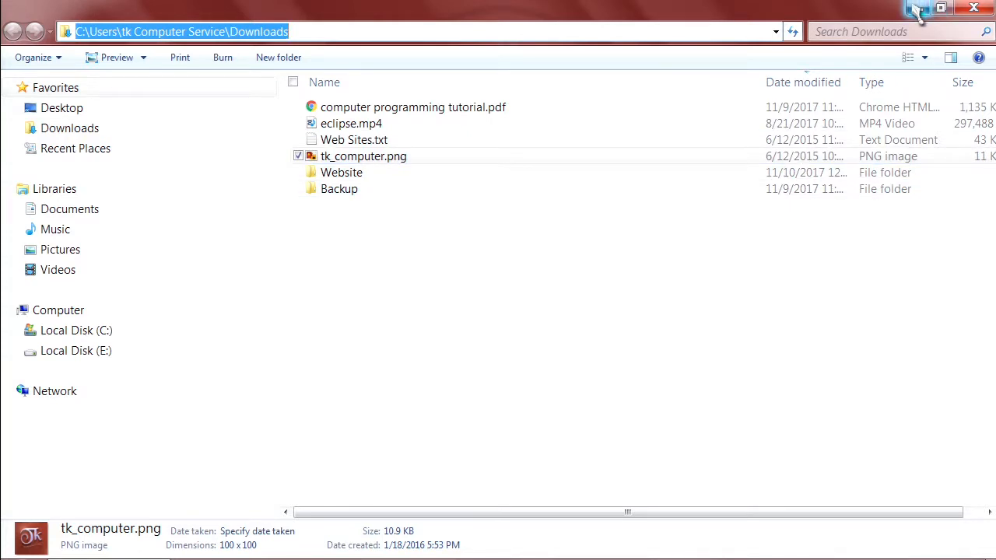
{"action": "mouse_move", "coordinate": [934, 9]}
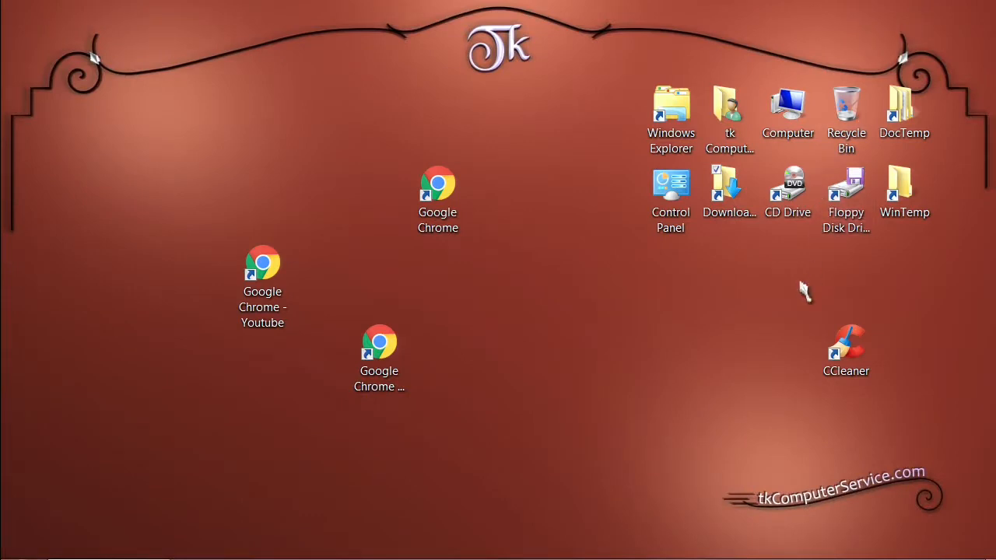
Bring up the copied shortcut's properties and start editing its target address
{"action": "left_click", "coordinate": [379, 355]}
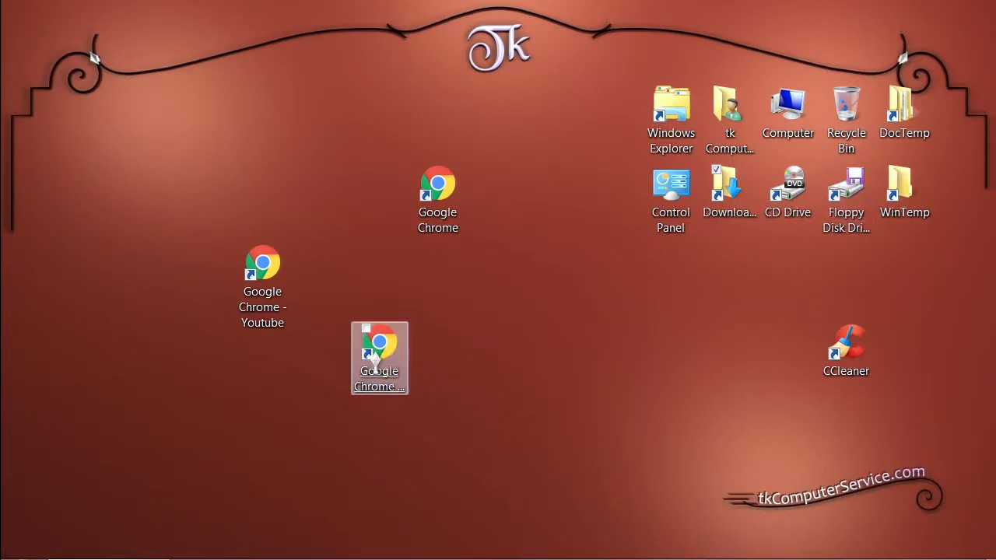
{"action": "right_click", "coordinate": [379, 355]}
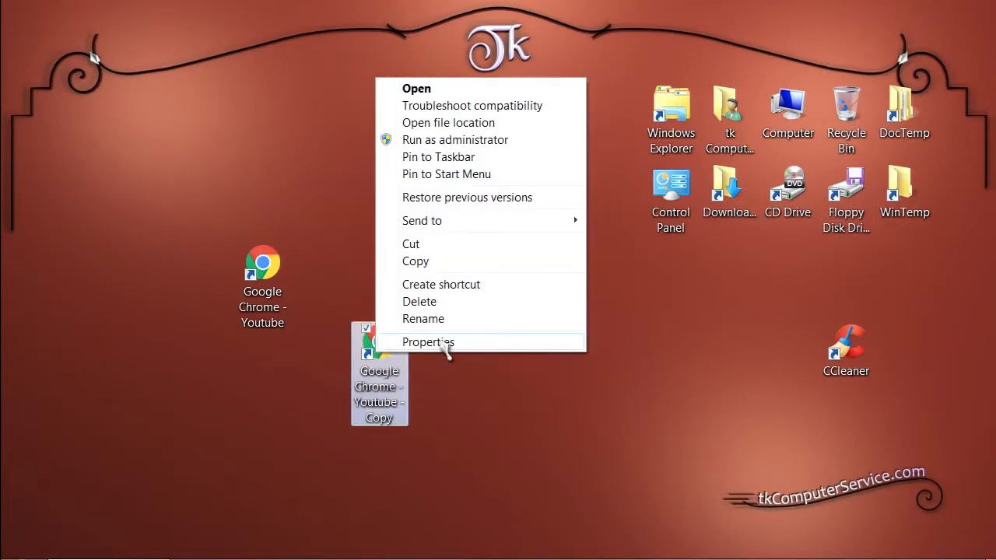
{"action": "left_click", "coordinate": [427, 342]}
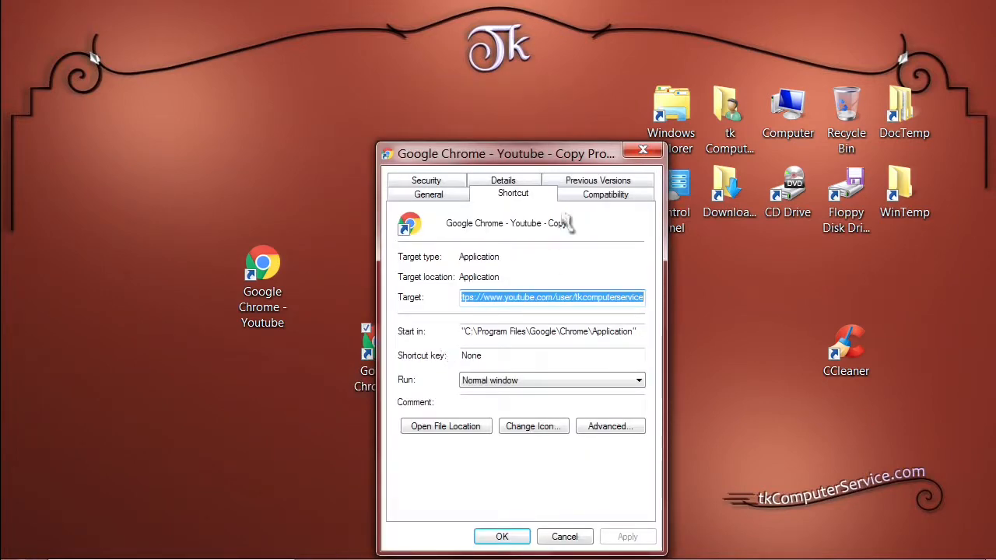
{"action": "left_click_drag", "start_coordinate": [506, 154], "coordinate": [395, 112]}
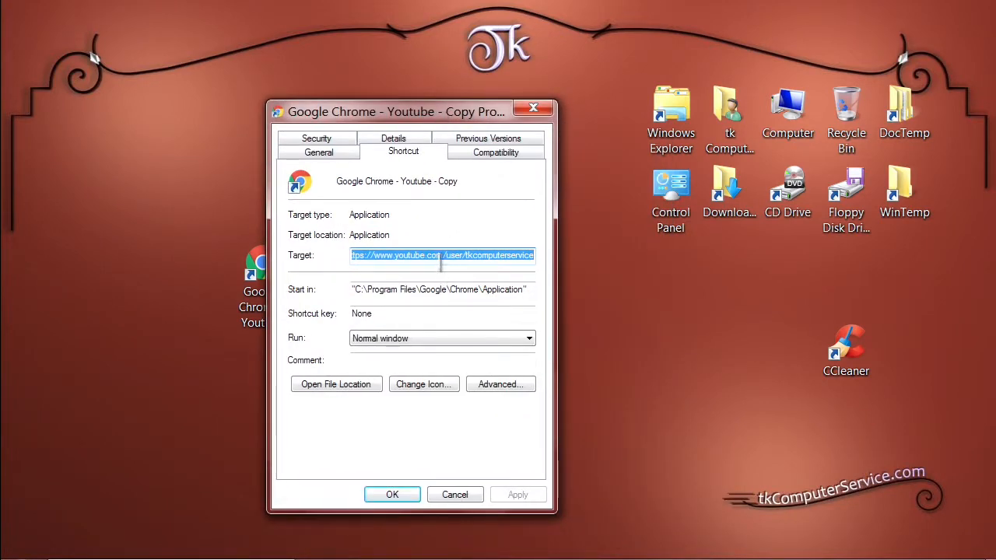
{"action": "left_click", "coordinate": [442, 255]}
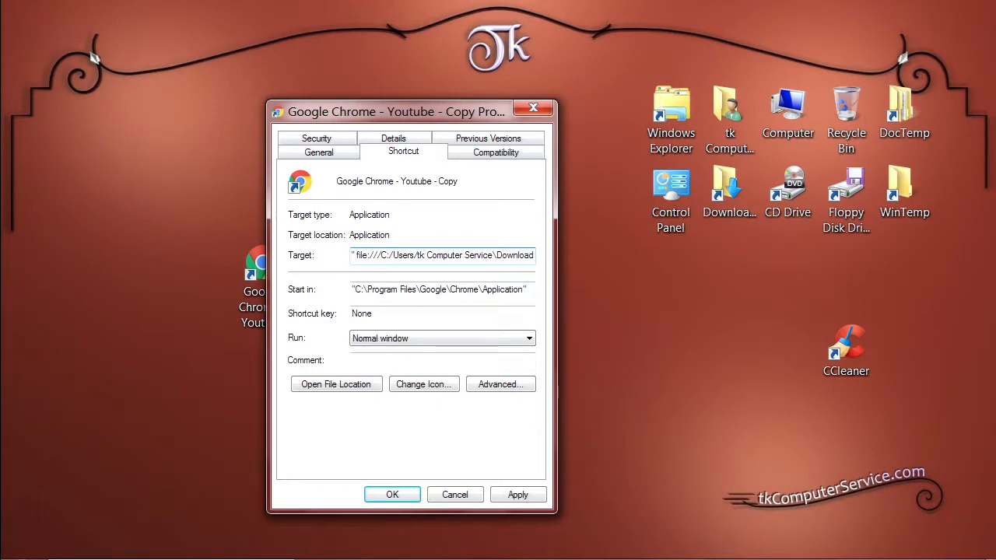
Replace the target URL with a file:///C:/Users/.../Downloads path, encoding spaces as %20
{"action": "left_click", "coordinate": [423, 255]}
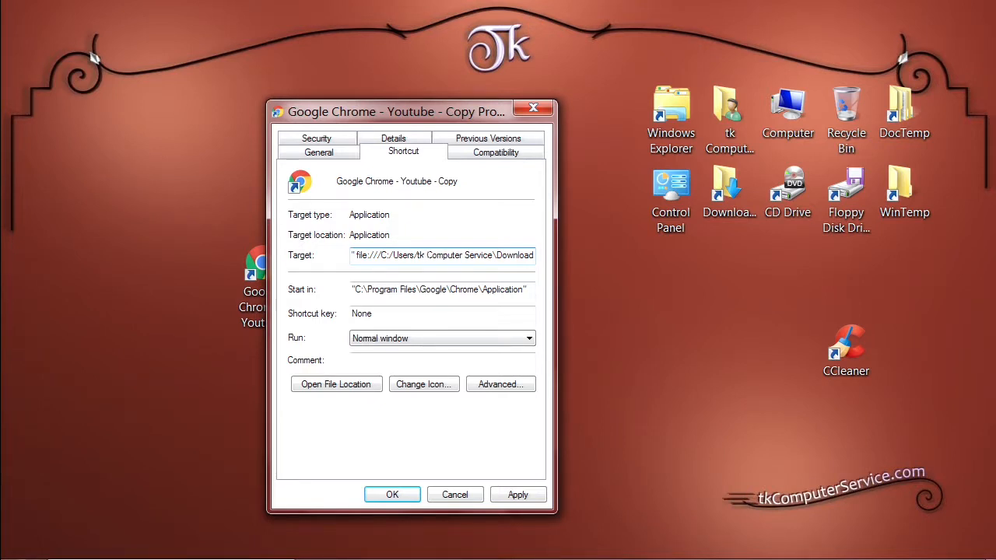
{"action": "left_click", "coordinate": [425, 255]}
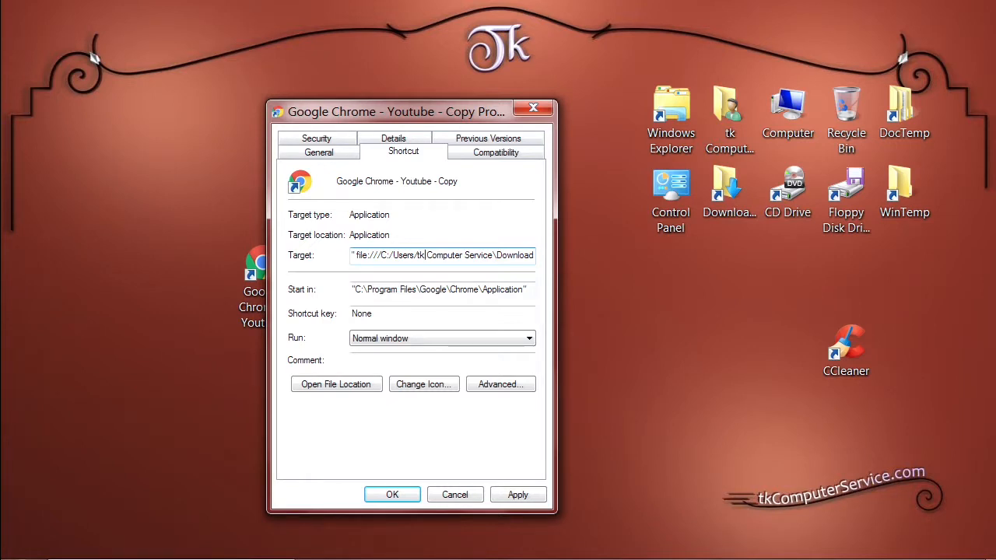
{"action": "type", "text": "%2"}
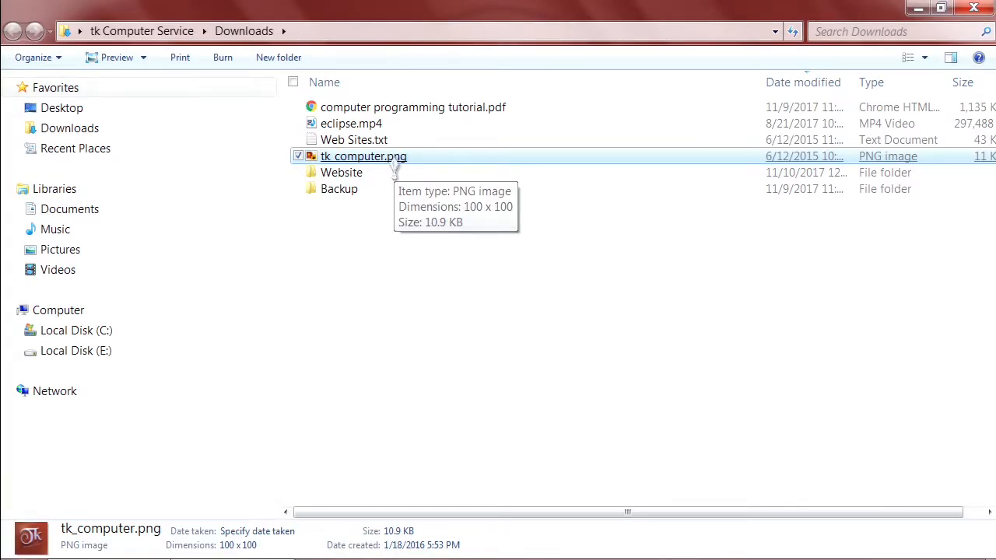
Read tk_computer.png's full name via Rename and bring up the folder and search options
{"action": "right_click", "coordinate": [364, 155]}
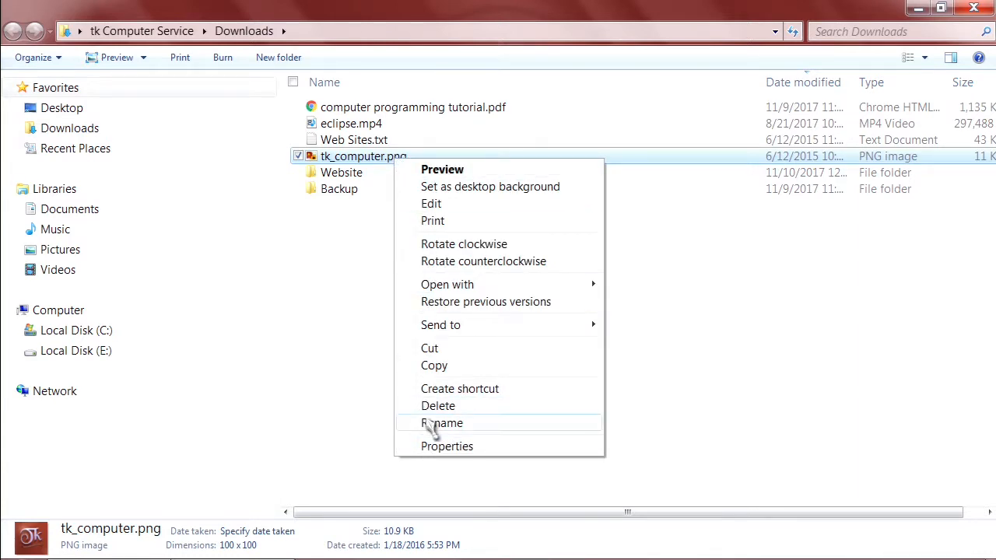
{"action": "left_click", "coordinate": [442, 424]}
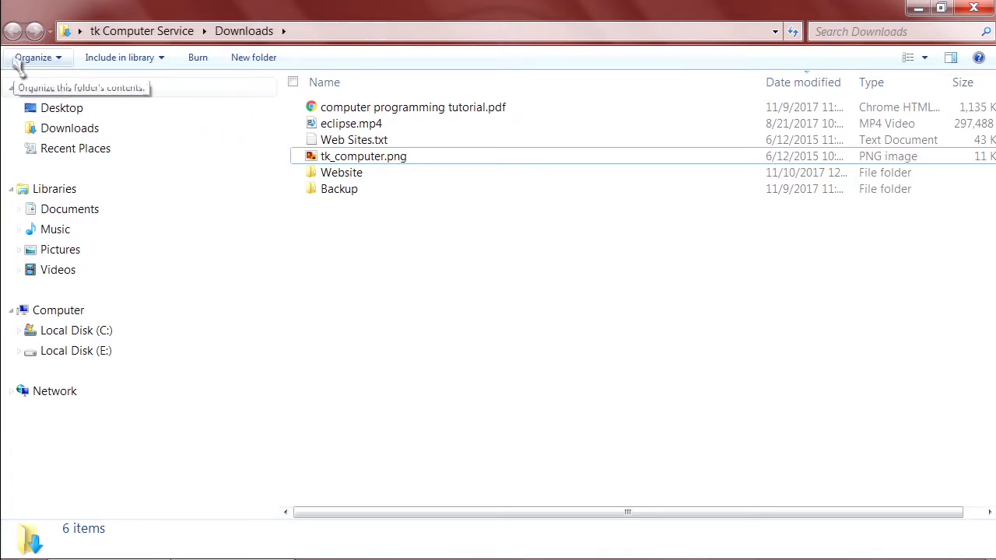
{"action": "left_click", "coordinate": [34, 56]}
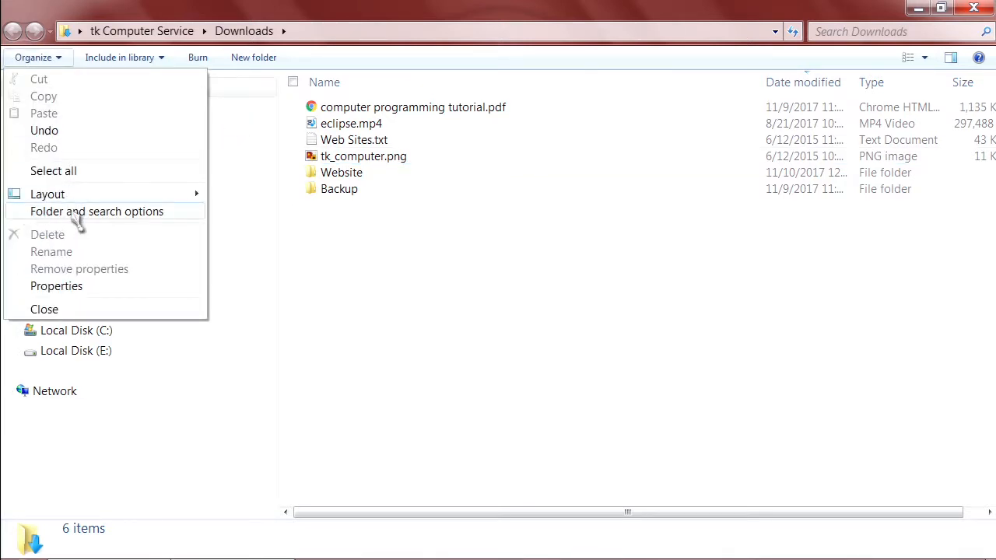
{"action": "left_click", "coordinate": [96, 212]}
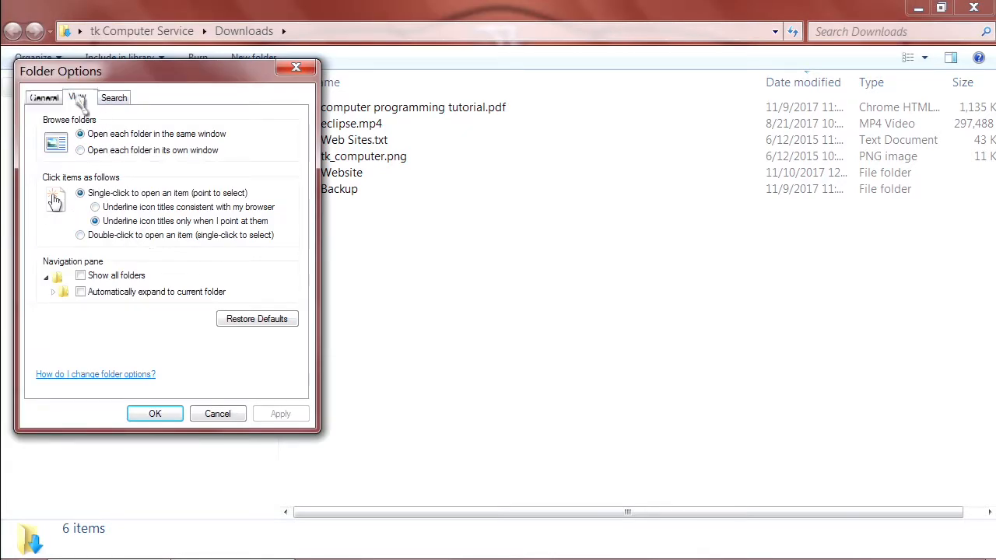
Keep file name extensions visible in the folder view settings so tk_computer.png shows fully
{"action": "left_click", "coordinate": [78, 97]}
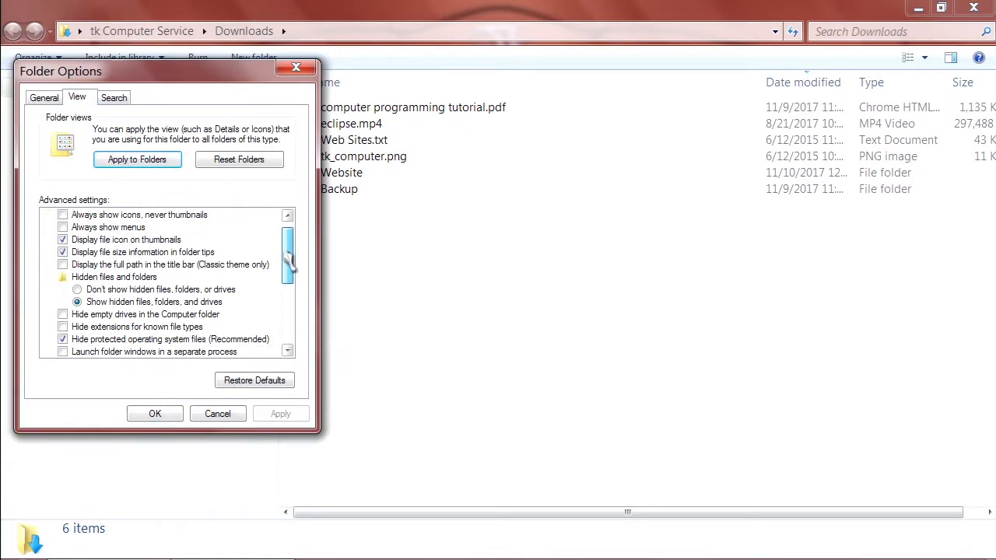
{"action": "scroll", "scroll_direction": "down", "scroll_amount": 3}
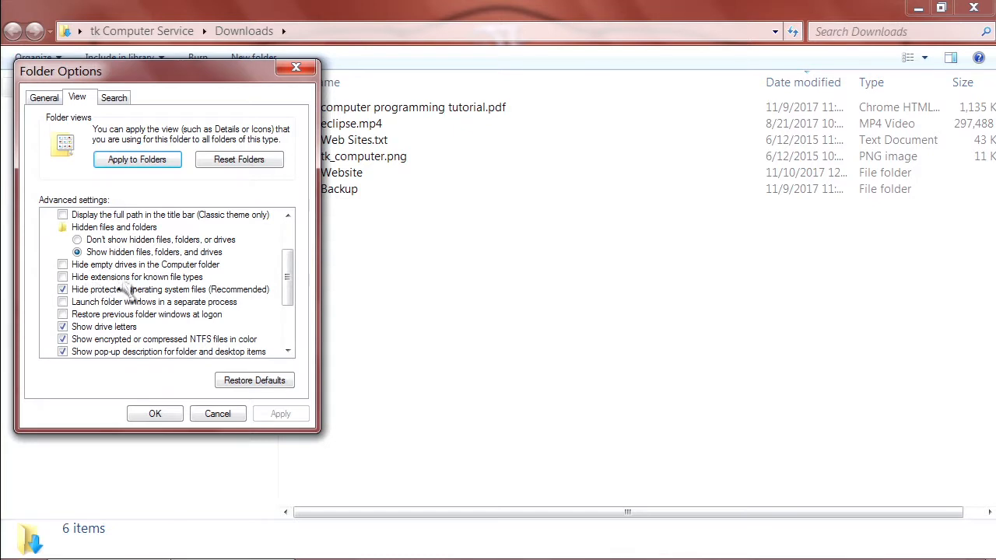
{"action": "mouse_move", "coordinate": [158, 299]}
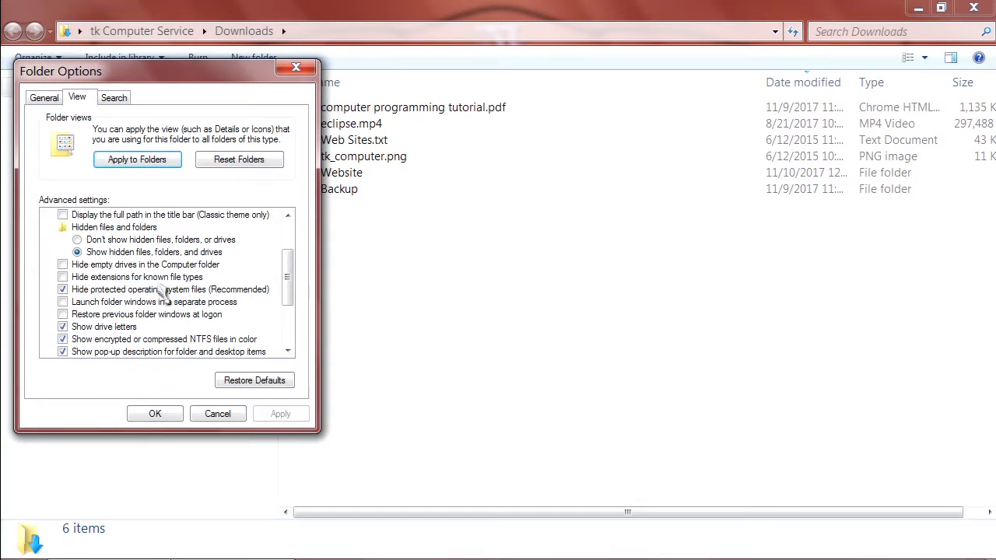
{"action": "left_click", "coordinate": [154, 414]}
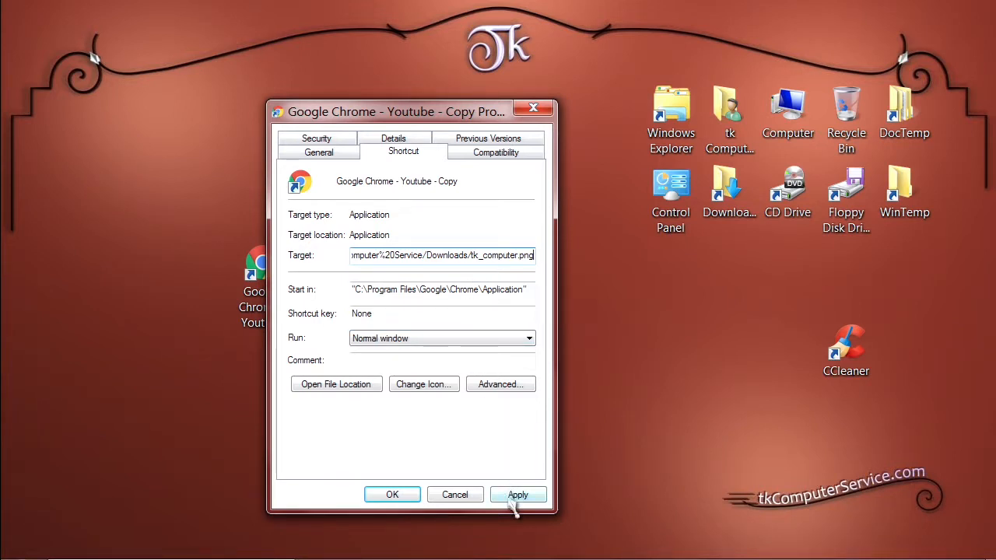
Apply the target, rename the copy 'Google Chrome - picture', and launch it to load tk_computer.png
{"action": "left_click", "coordinate": [517, 495]}
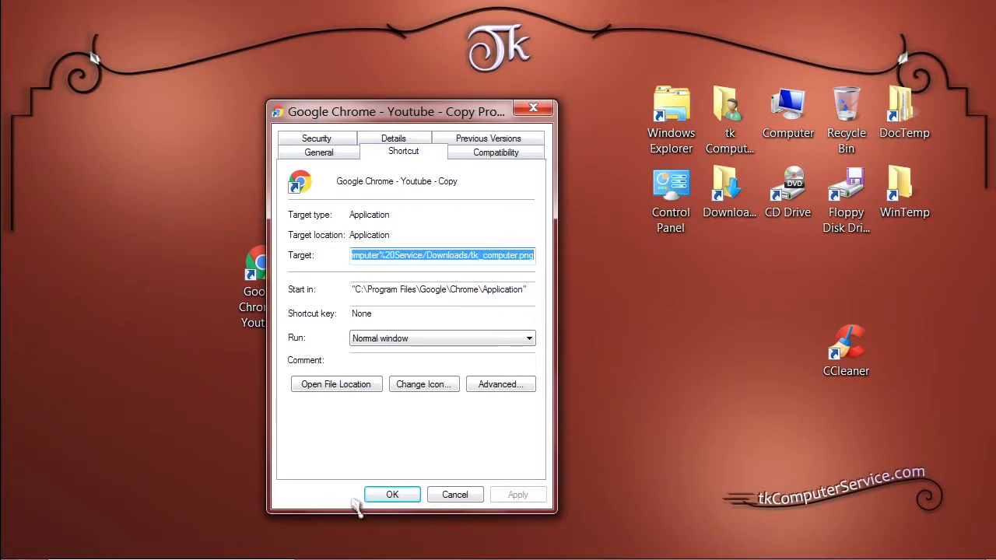
{"action": "left_click", "coordinate": [392, 494]}
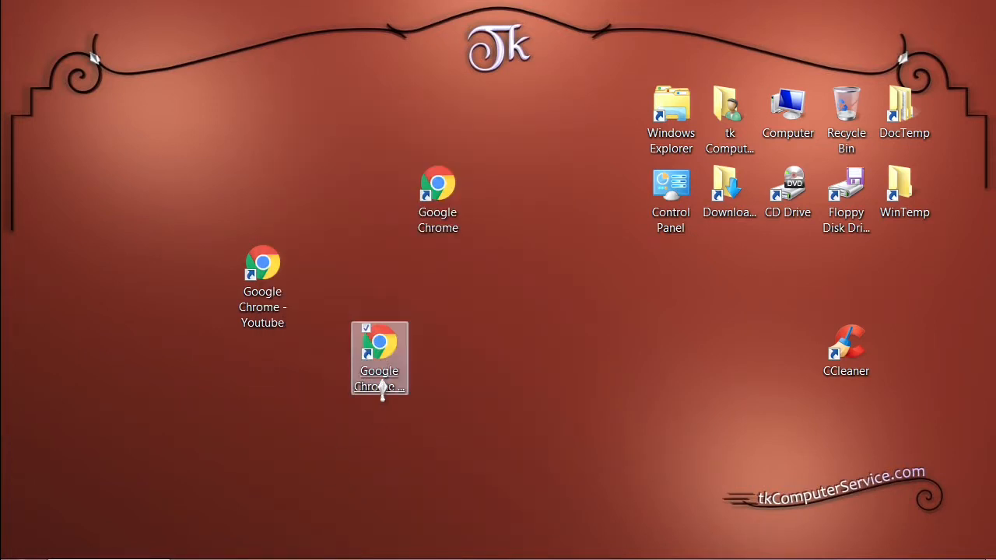
{"action": "right_click", "coordinate": [380, 358]}
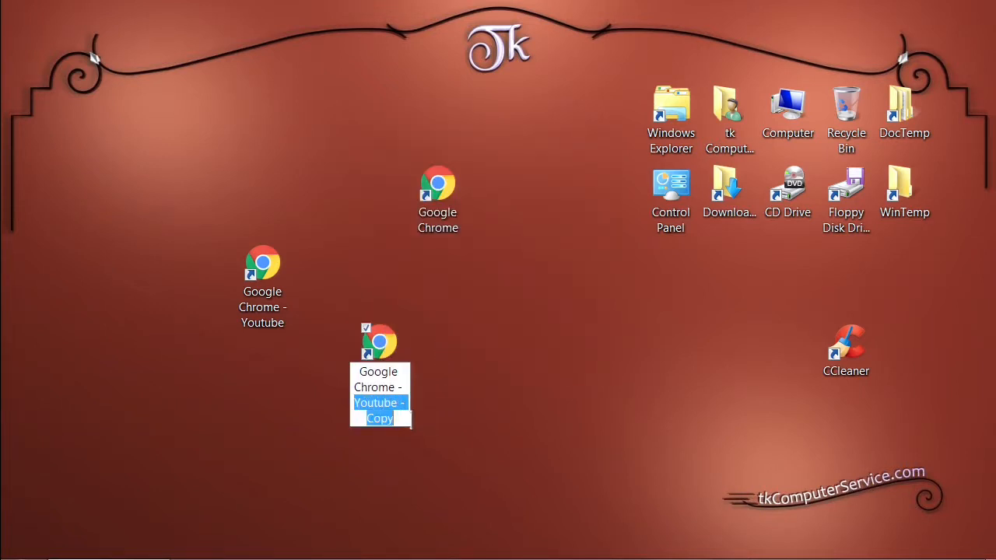
{"action": "type", "text": "pictur"}
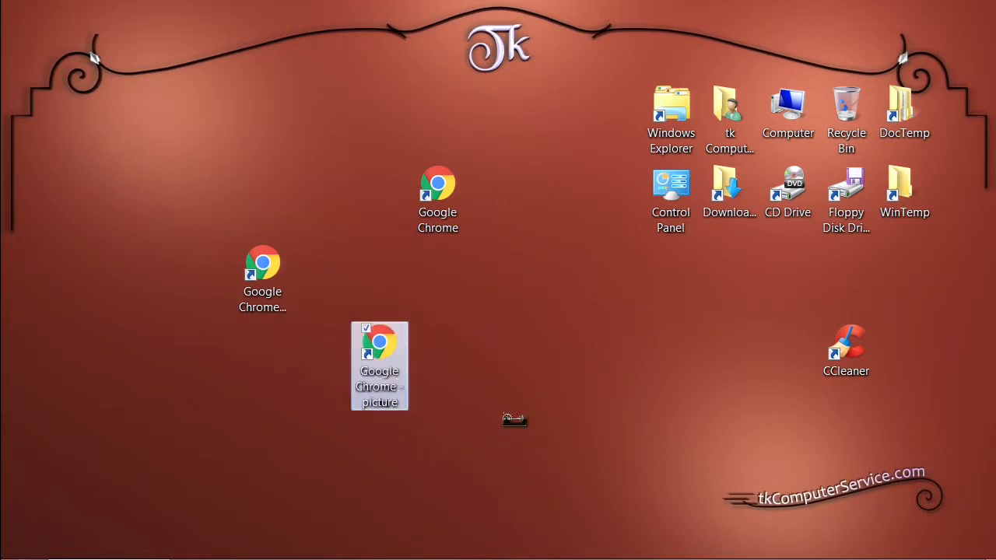
{"action": "mouse_move", "coordinate": [380, 366]}
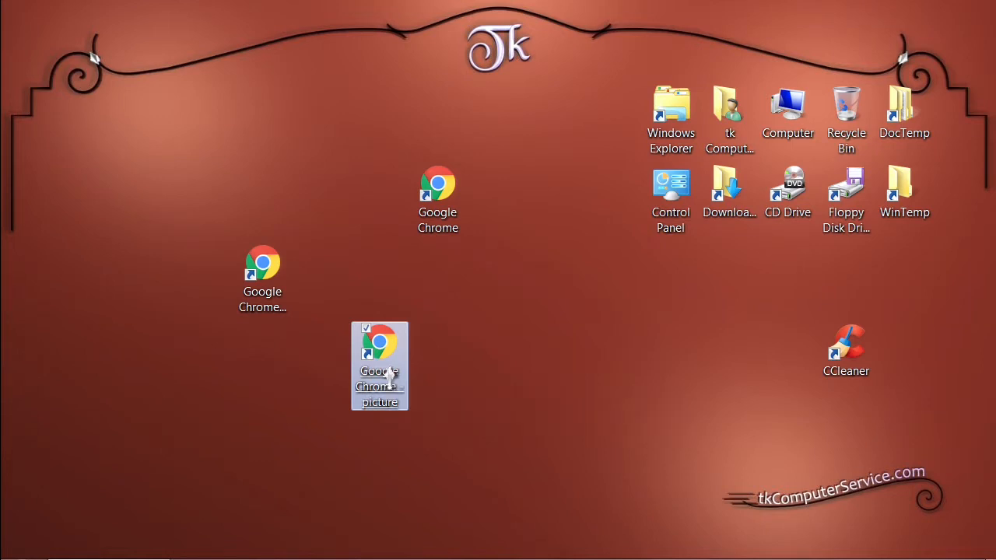
{"action": "double_click", "coordinate": [379, 342]}
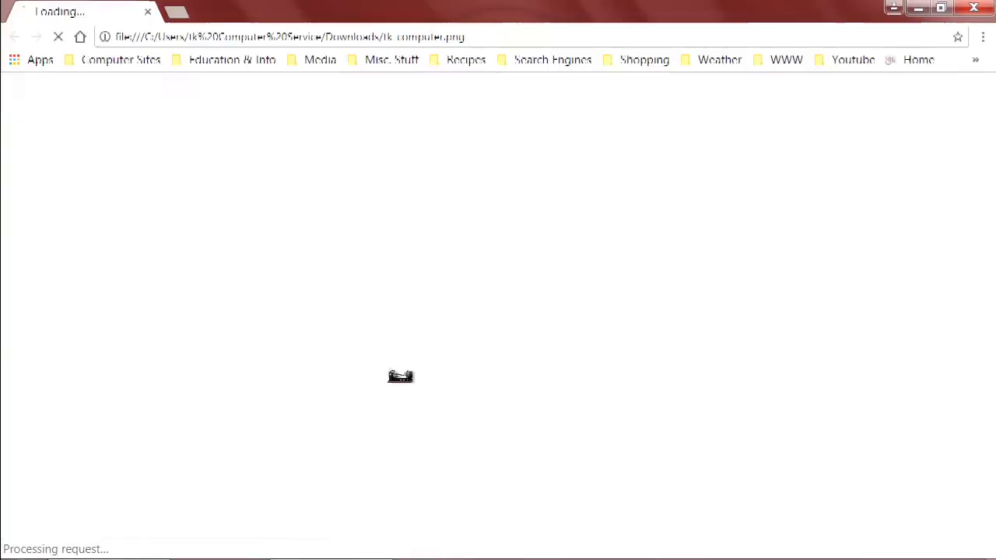